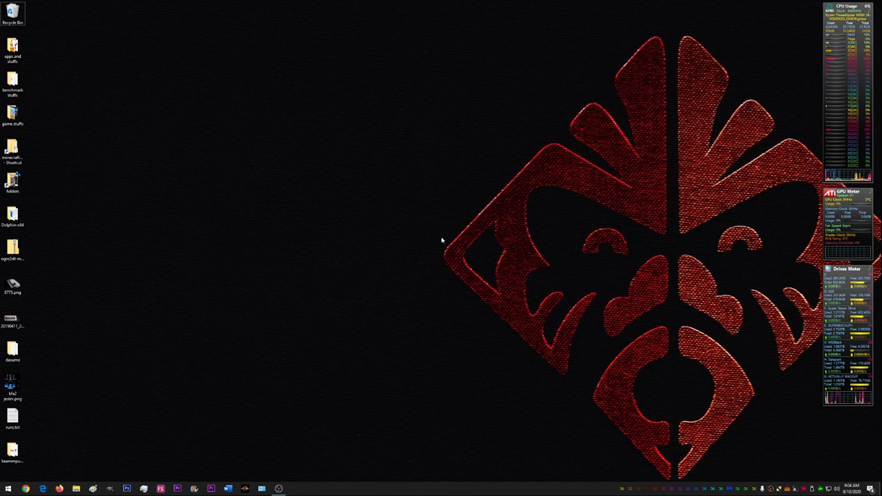
{"action": "mouse_move", "coordinate": [300, 243]}
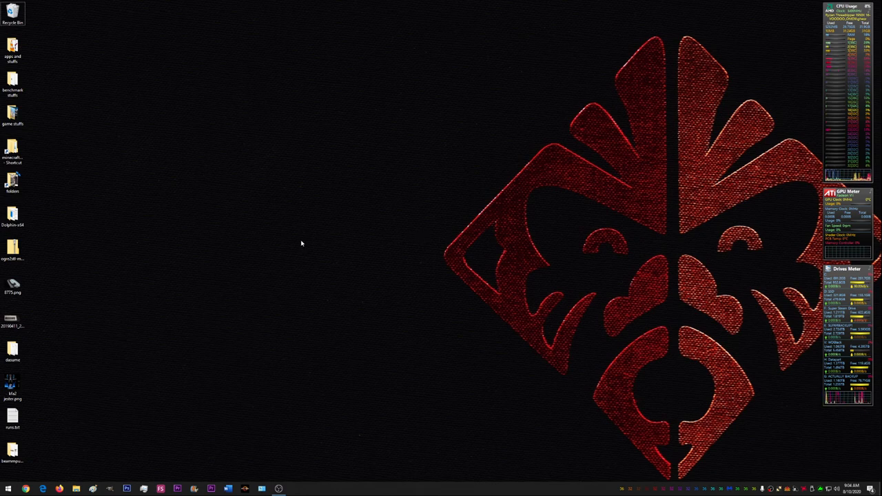
{"action": "mouse_move", "coordinate": [157, 364]}
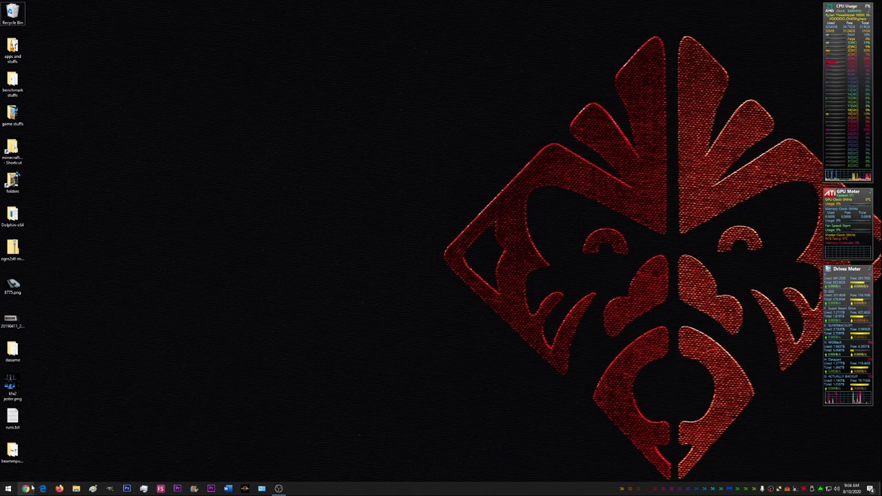
Step: Bring up Beam-Monsters and read down the CRD Monster Truck 1.17a page, returning to its top
{"action": "left_click", "coordinate": [26, 489]}
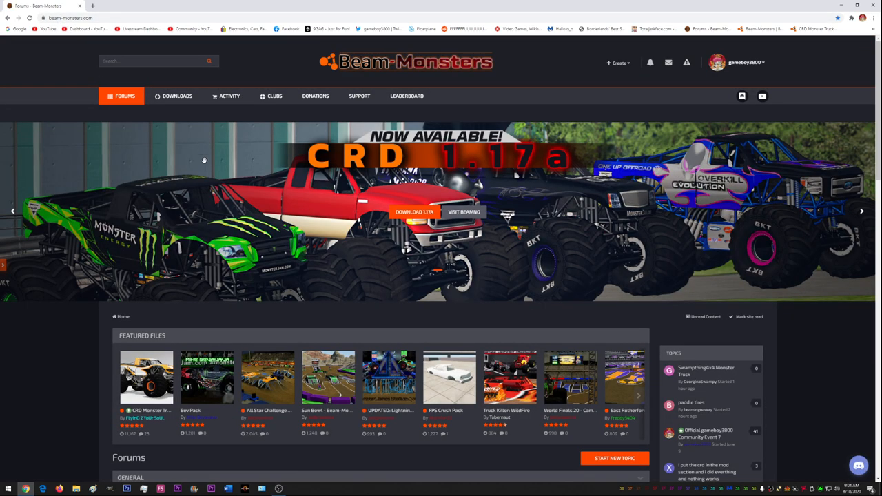
{"action": "mouse_move", "coordinate": [199, 226]}
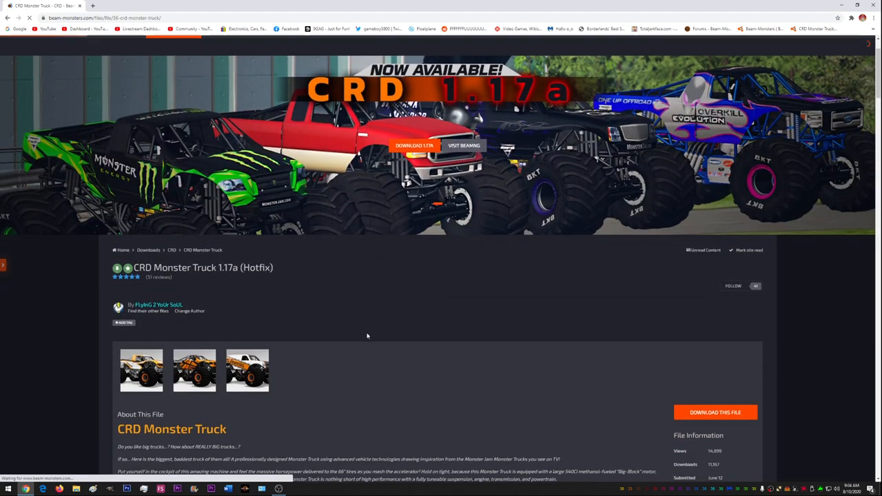
{"action": "scroll", "scroll_direction": "down", "scroll_amount": 3}
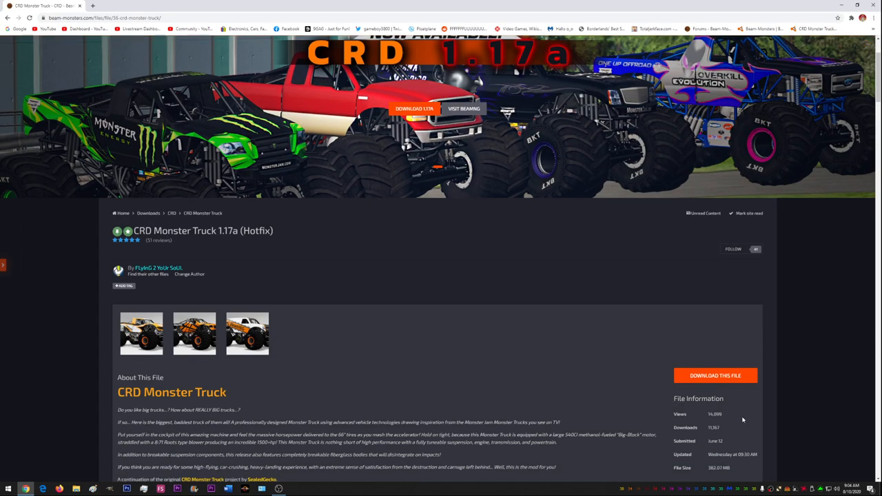
{"action": "mouse_move", "coordinate": [344, 377]}
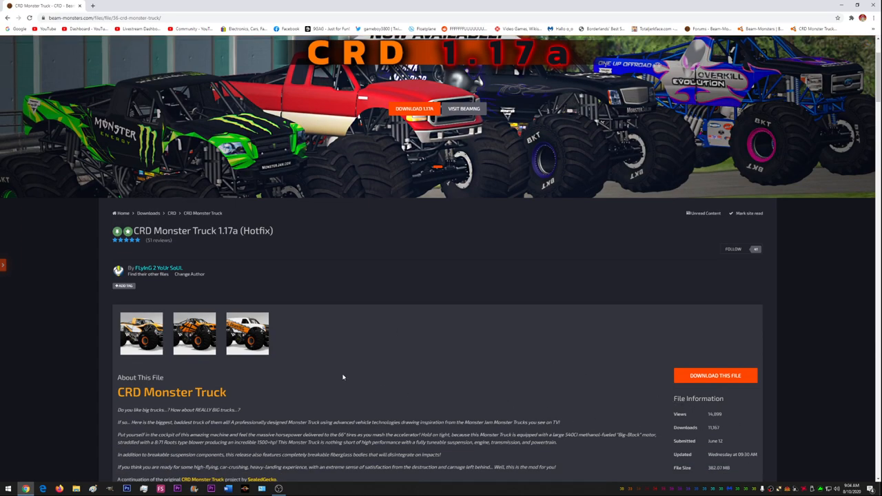
{"action": "scroll", "scroll_direction": "down", "scroll_amount": 3}
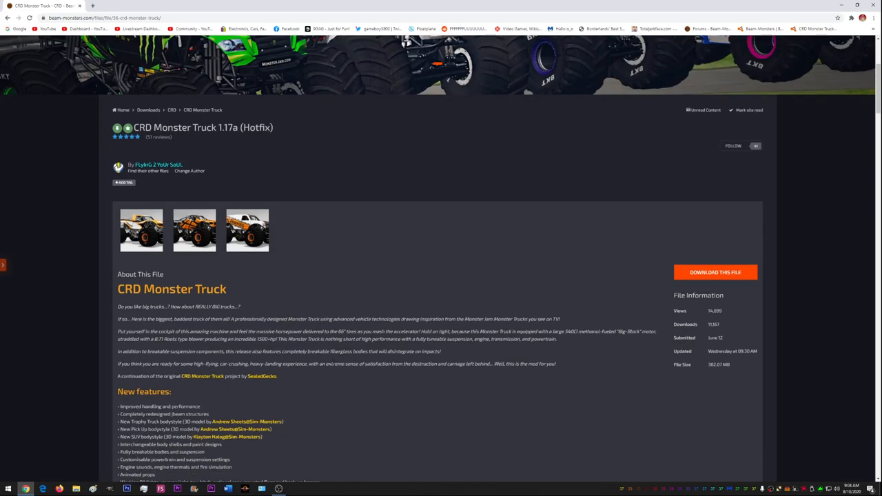
{"action": "scroll", "scroll_direction": "down", "scroll_amount": 3}
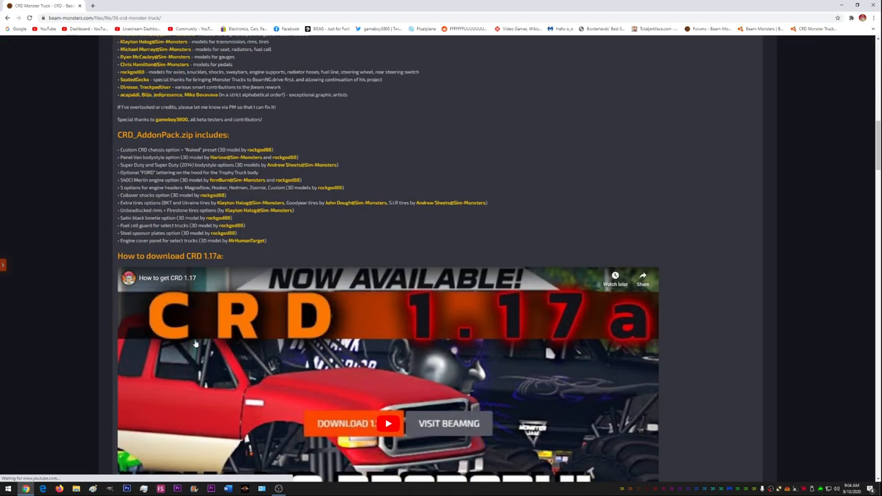
{"action": "scroll", "scroll_direction": "down", "scroll_amount": 3}
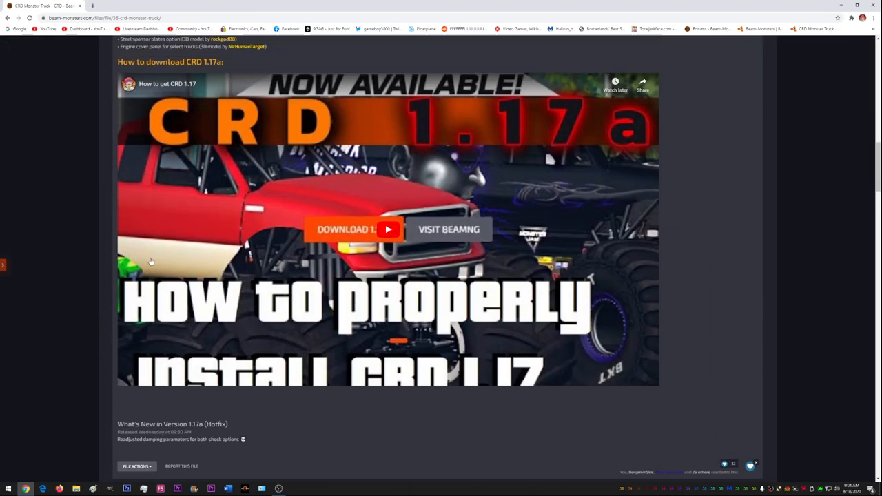
{"action": "scroll", "scroll_direction": "down", "scroll_amount": 3}
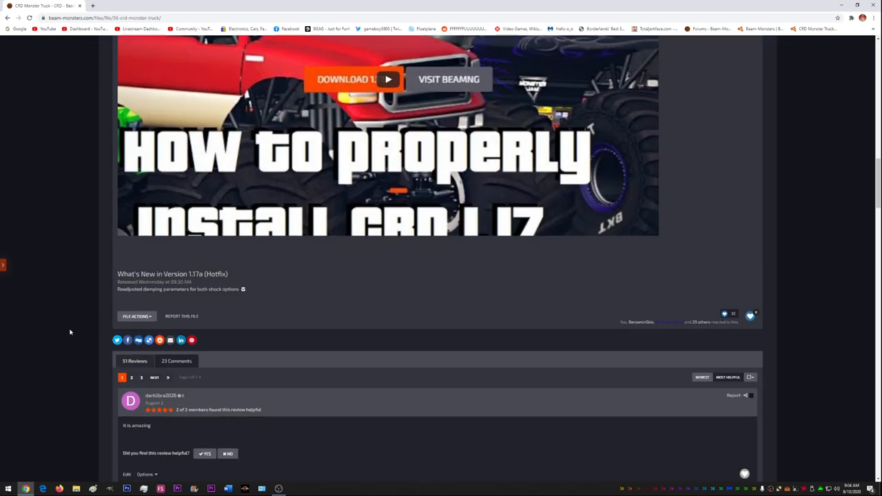
{"action": "scroll", "scroll_direction": "down", "scroll_amount": 3}
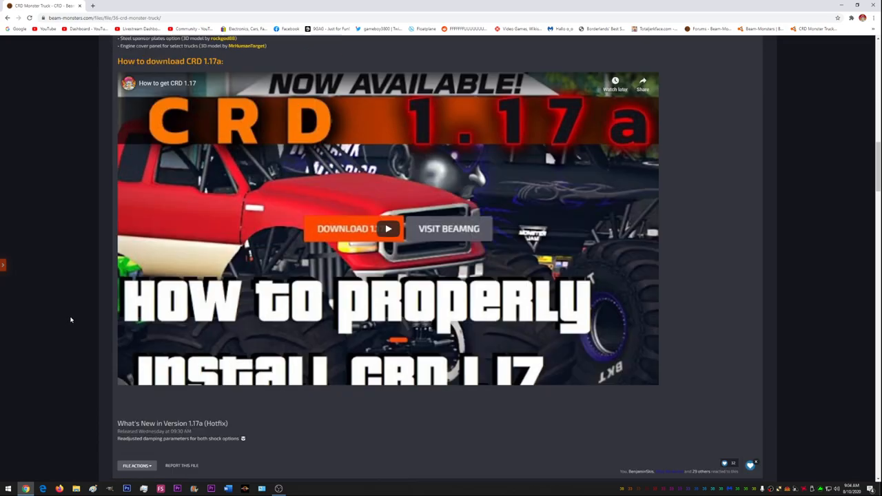
{"action": "scroll", "scroll_direction": "down", "scroll_amount": 3}
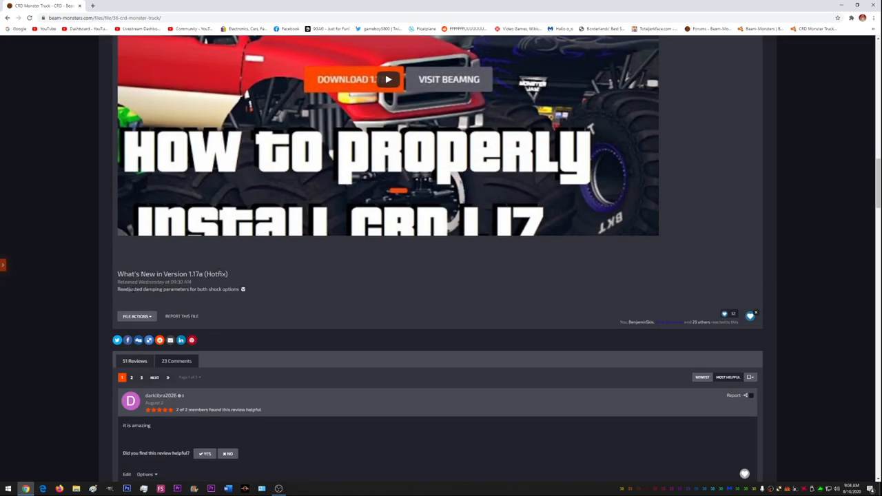
{"action": "scroll", "scroll_direction": "up", "scroll_amount": 3}
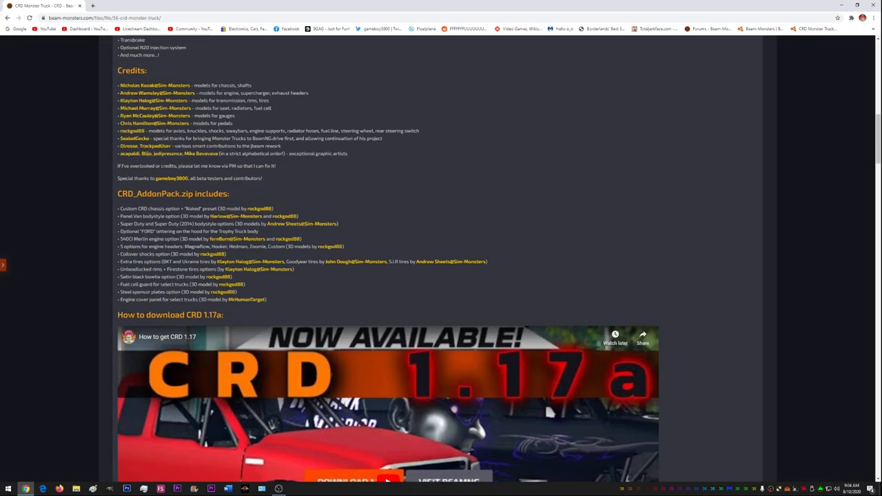
{"action": "scroll", "scroll_direction": "up", "scroll_amount": 3}
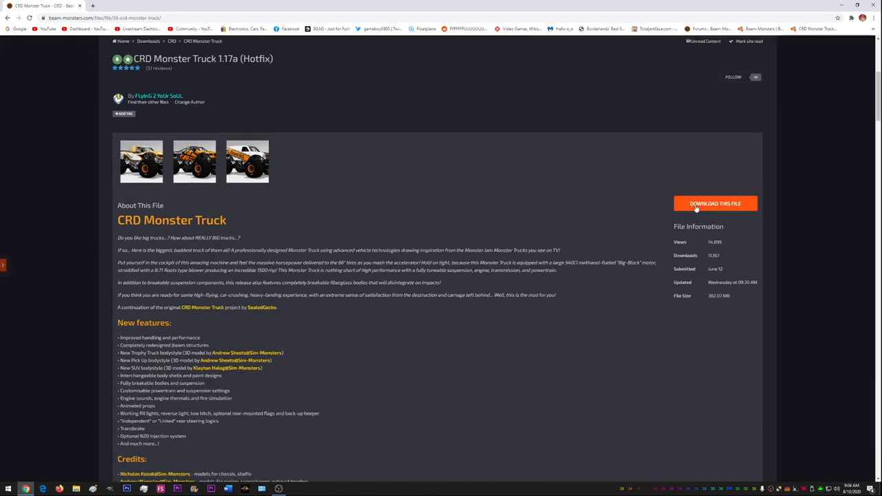
{"action": "mouse_move", "coordinate": [278, 160]}
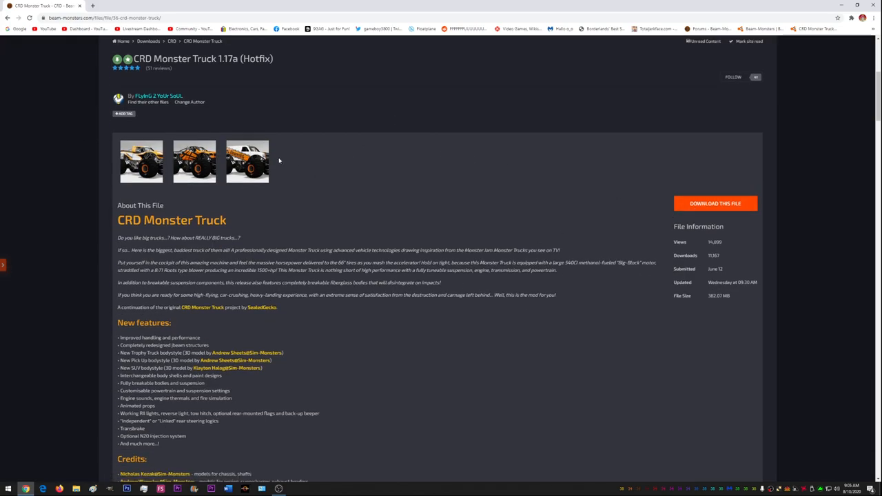
{"action": "scroll", "scroll_direction": "up", "scroll_amount": 3}
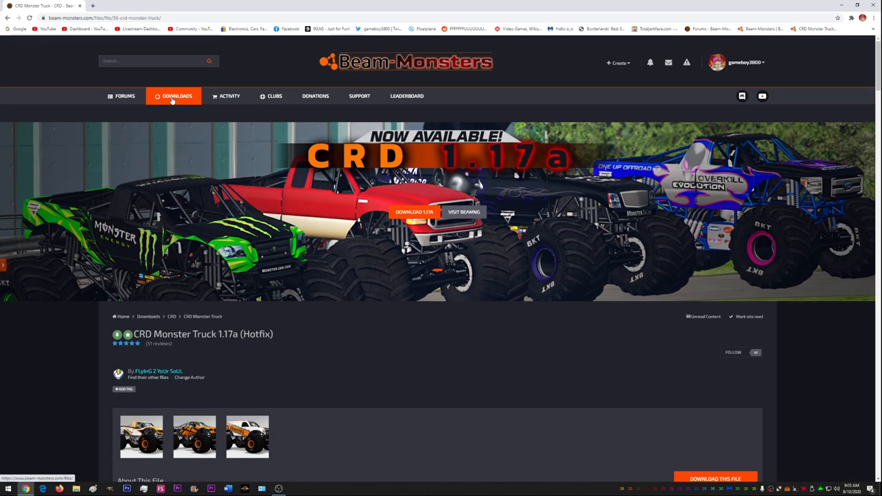
Step: From the Downloads section open the CRD Easy Skin's 1.4.0 page and scroll its packing tutorials
{"action": "left_click", "coordinate": [177, 96]}
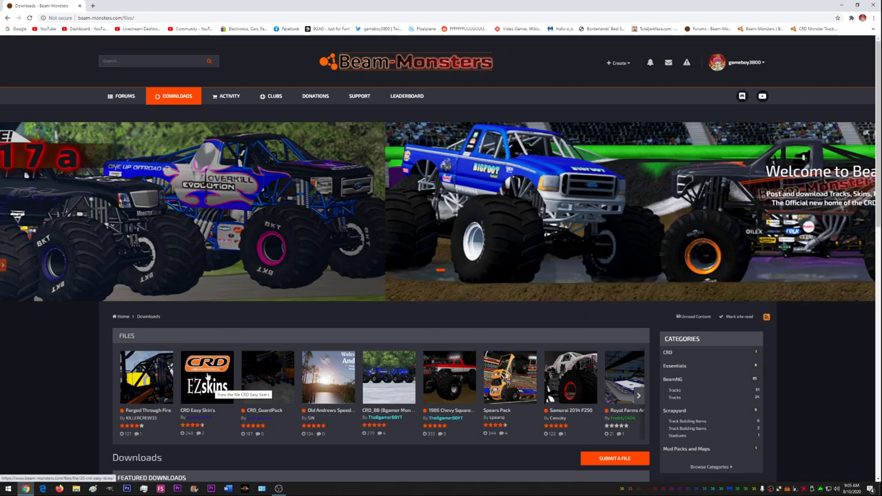
{"action": "left_click", "coordinate": [206, 378]}
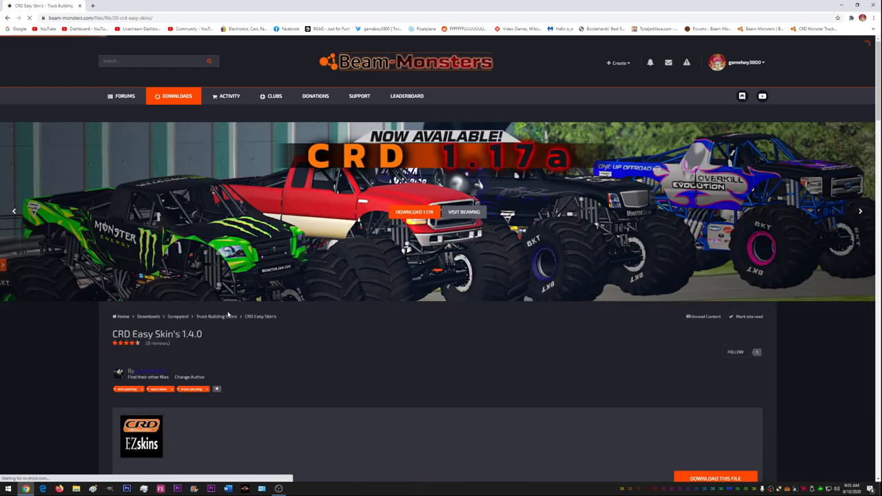
{"action": "scroll", "scroll_direction": "down", "scroll_amount": 3}
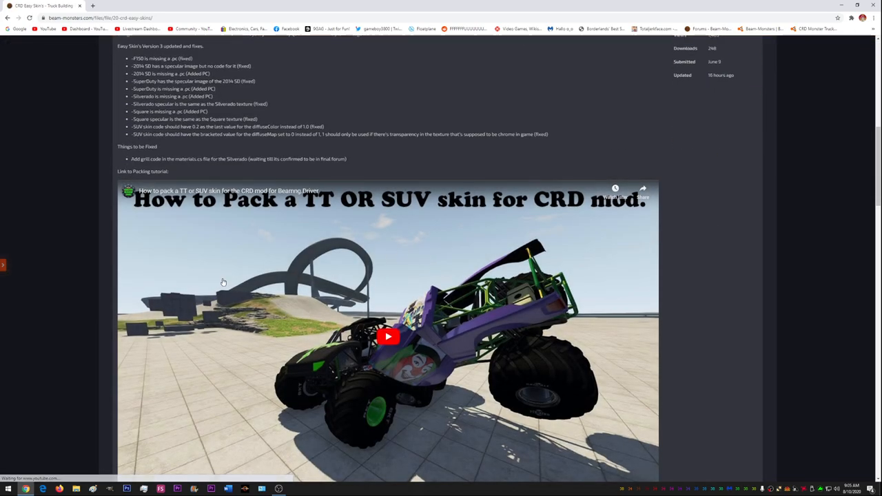
{"action": "scroll", "scroll_direction": "down", "scroll_amount": 3}
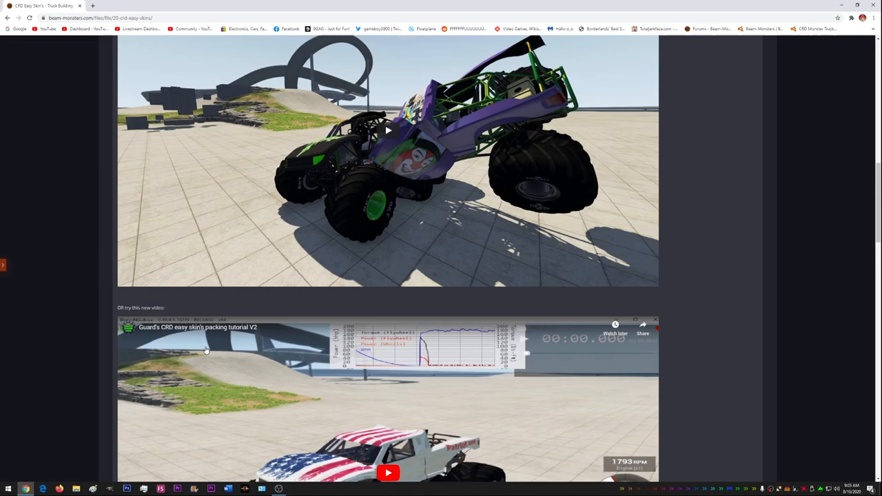
{"action": "scroll", "scroll_direction": "up", "scroll_amount": 3}
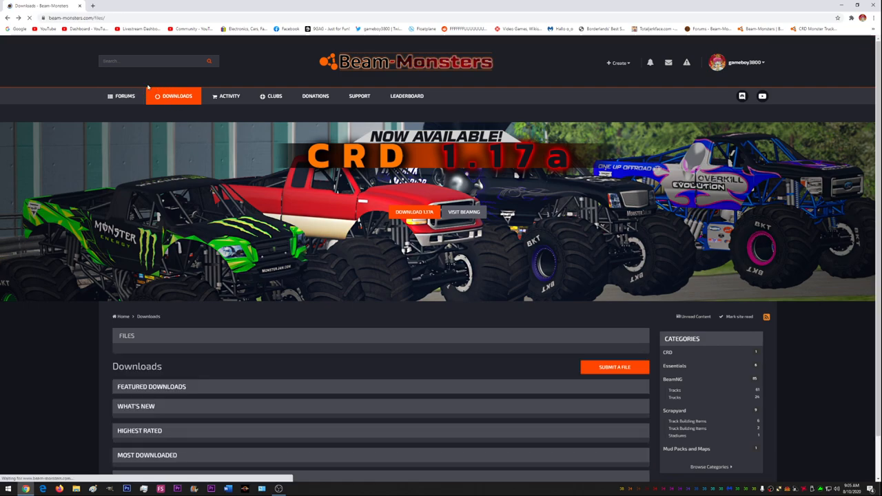
Step: Browse into Truck Building Items and open the Skin Templates 9.0 file page
{"action": "scroll", "scroll_direction": "down", "scroll_amount": 3}
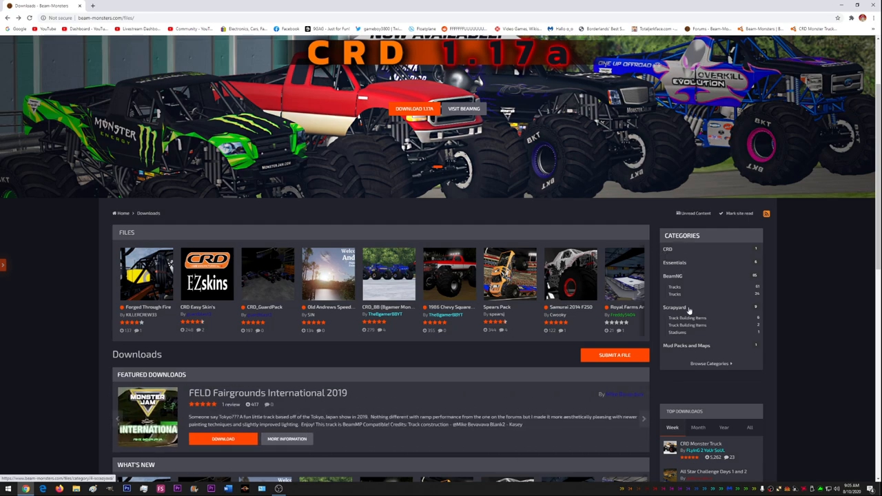
{"action": "mouse_move", "coordinate": [698, 326]}
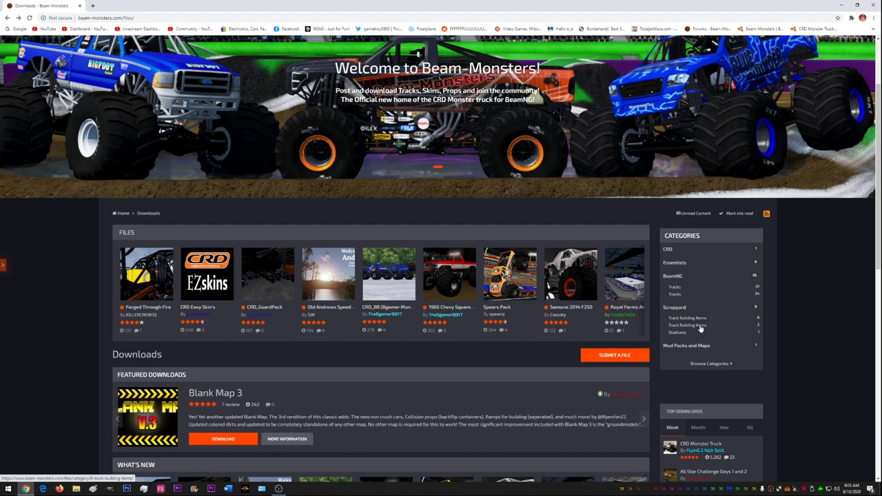
{"action": "left_click", "coordinate": [687, 325]}
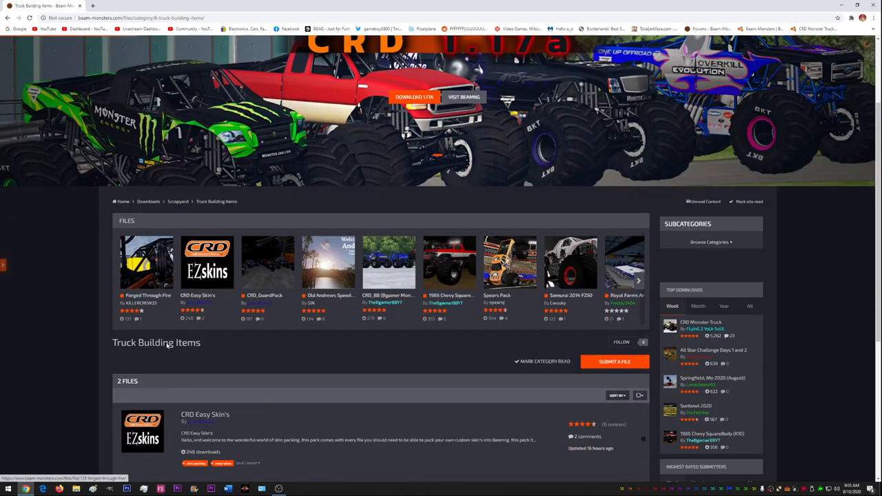
{"action": "scroll", "scroll_direction": "down", "scroll_amount": 3}
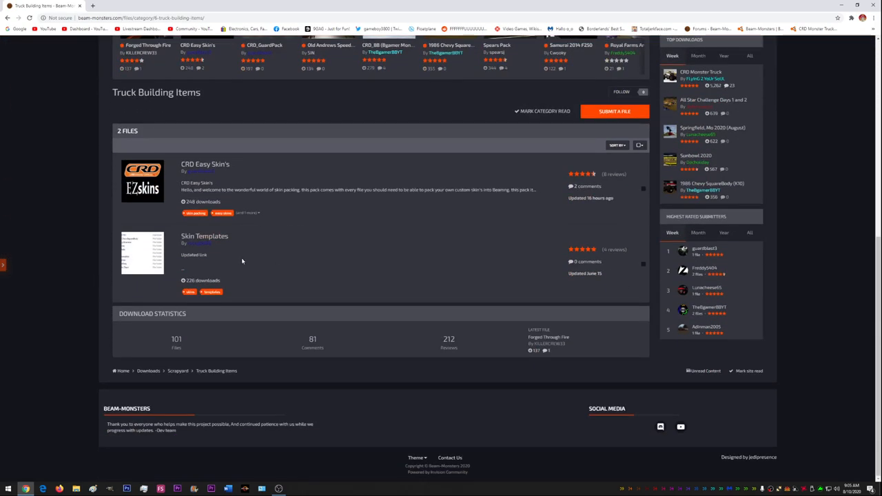
{"action": "left_click", "coordinate": [204, 236]}
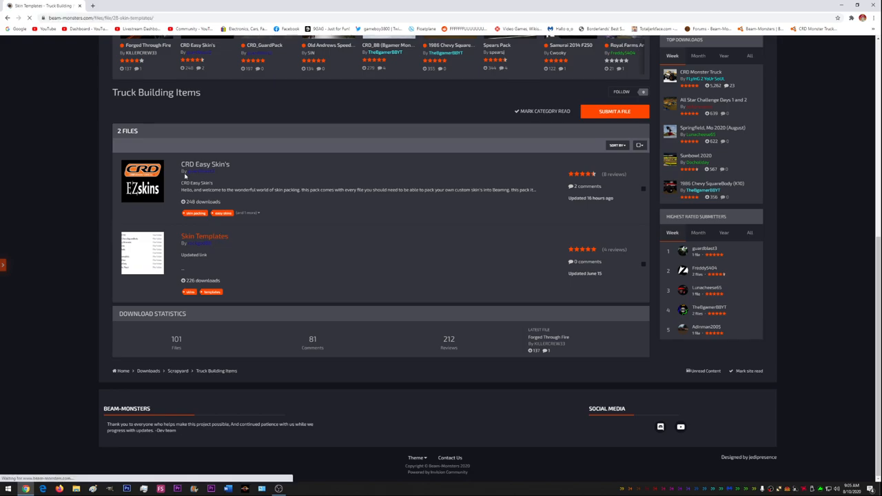
{"action": "left_click", "coordinate": [204, 236]}
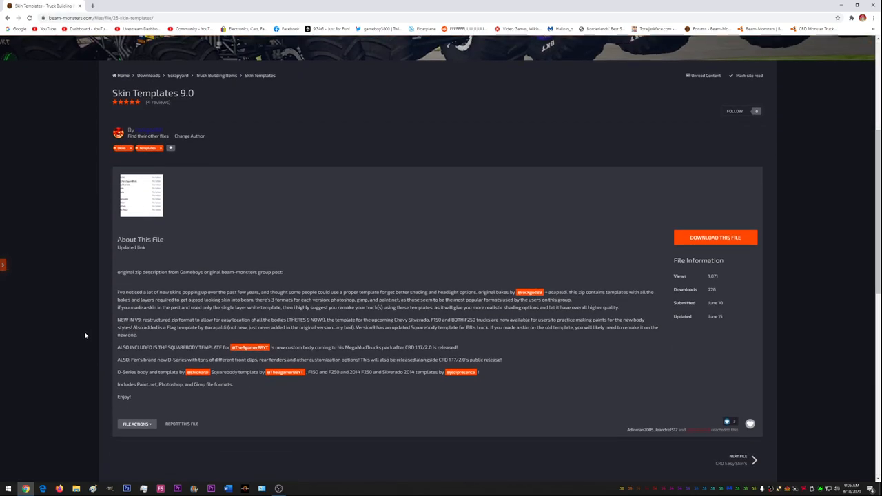
{"action": "mouse_move", "coordinate": [224, 249]}
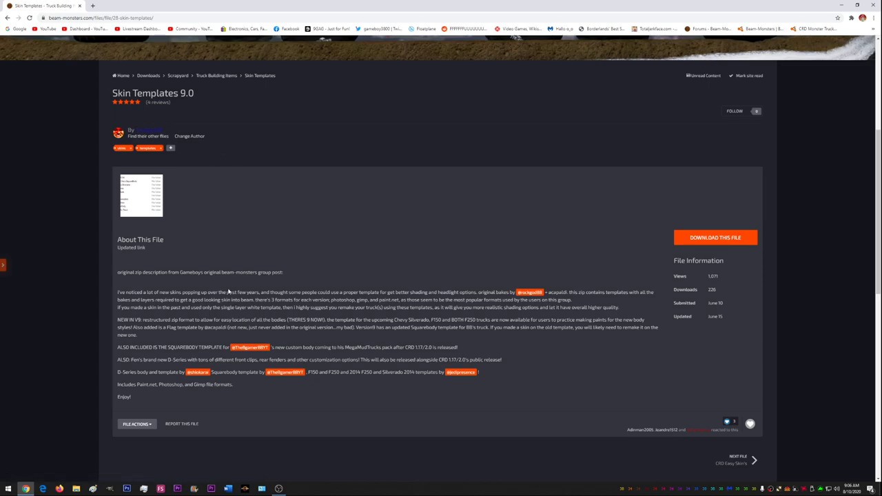
{"action": "mouse_move", "coordinate": [441, 268]}
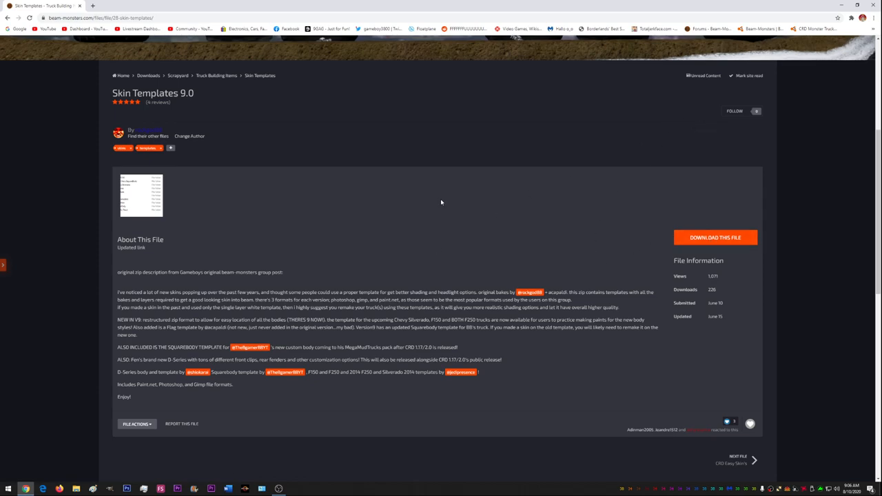
Step: Follow 'Download This File' to MediaFire and start downloading all_truck_templates_v5.zip
{"action": "left_click", "coordinate": [715, 238]}
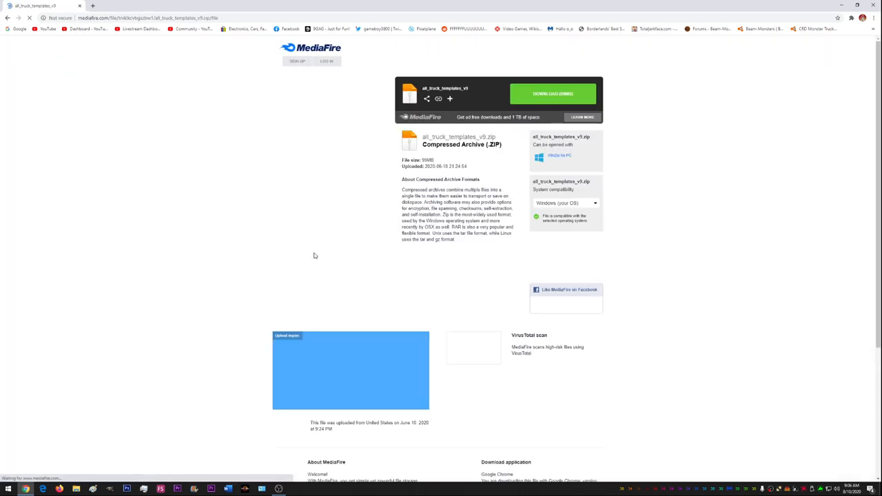
{"action": "left_click", "coordinate": [552, 93]}
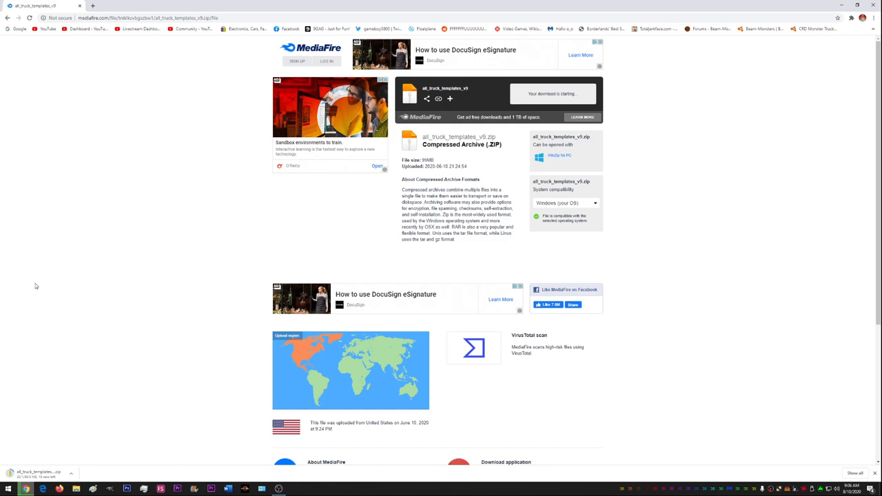
{"action": "mouse_move", "coordinate": [121, 295]}
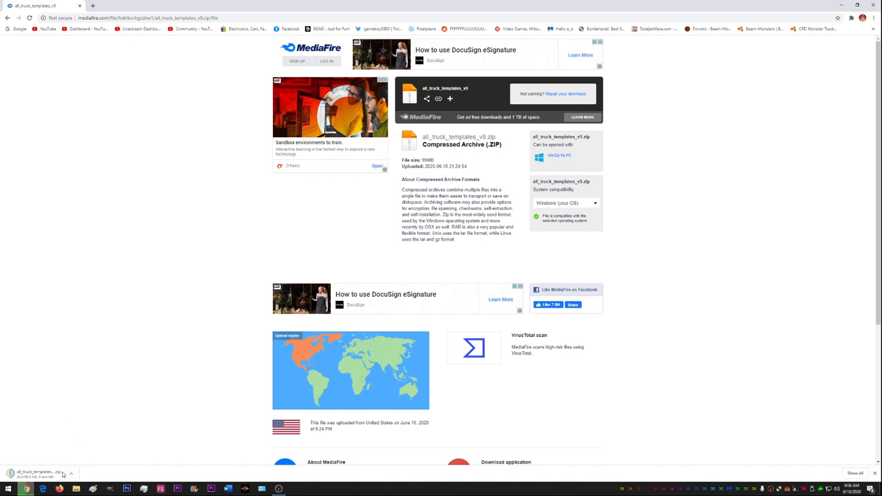
{"action": "mouse_move", "coordinate": [63, 391]}
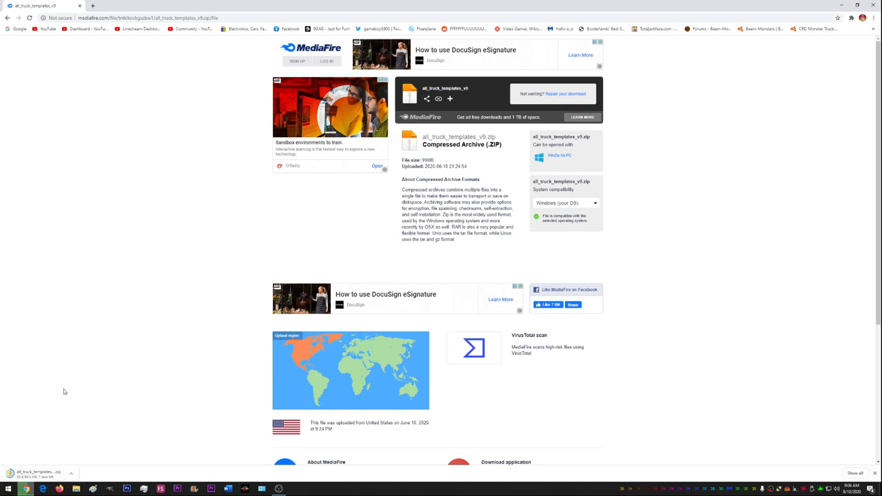
{"action": "mouse_move", "coordinate": [170, 225]}
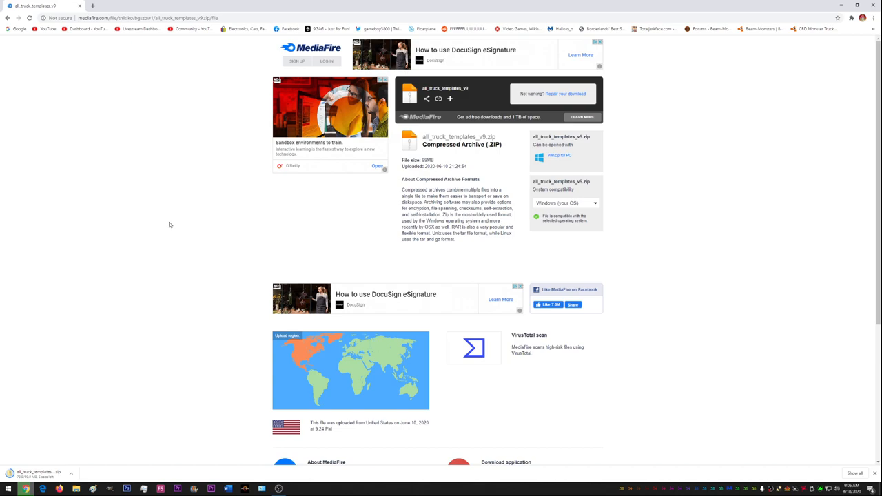
{"action": "mouse_move", "coordinate": [179, 179]}
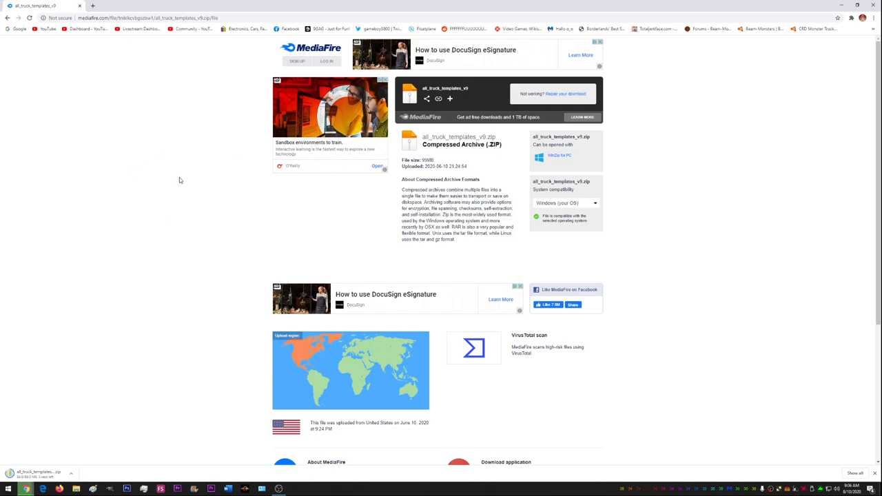
{"action": "mouse_move", "coordinate": [97, 429]}
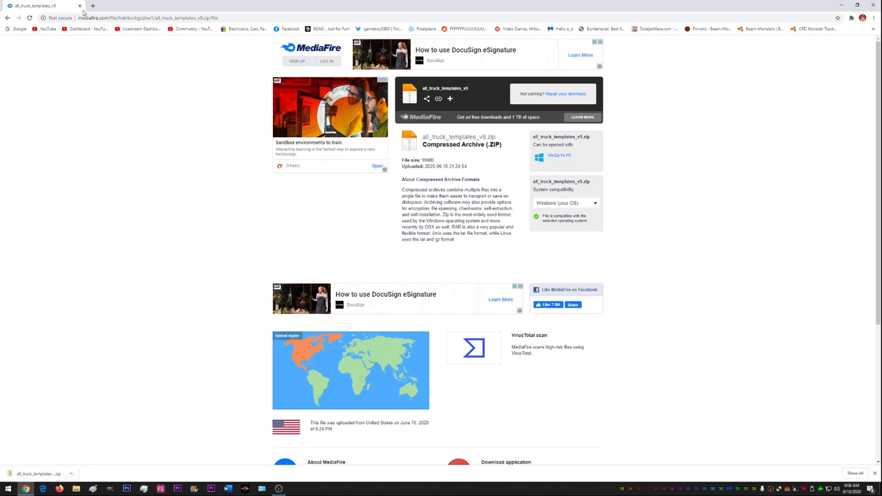
{"action": "mouse_move", "coordinate": [94, 404]}
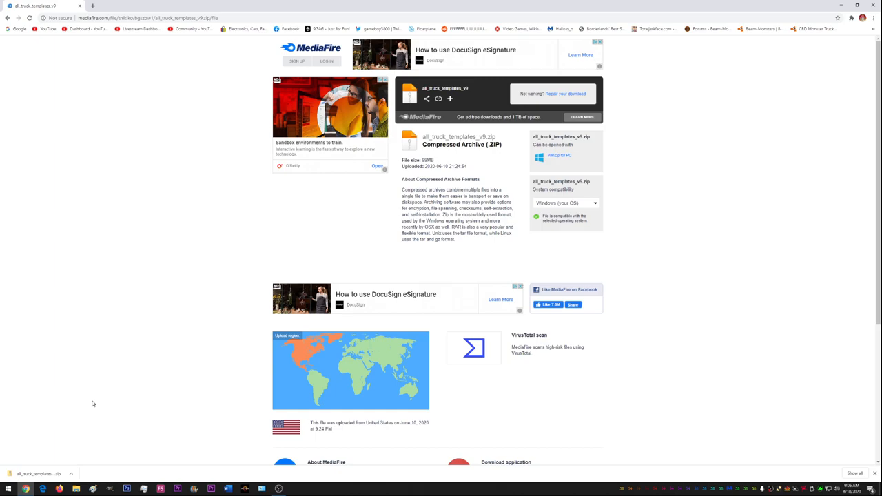
{"action": "mouse_move", "coordinate": [166, 352]}
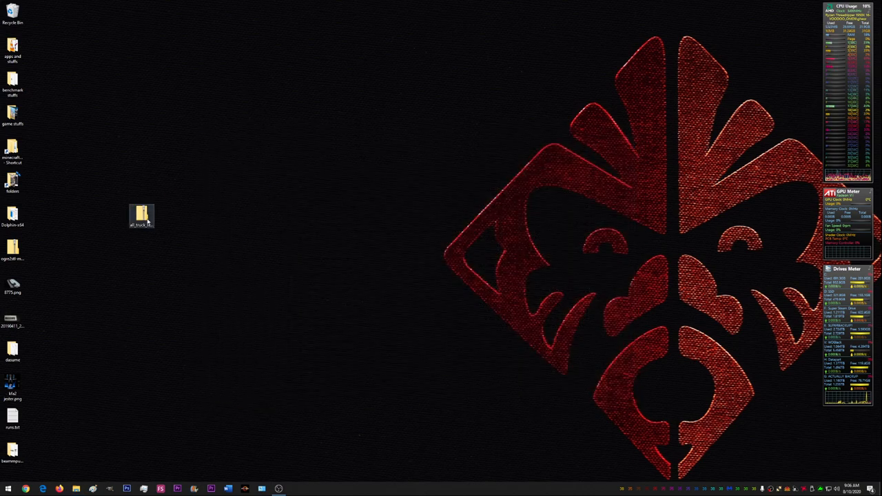
Step: Open the downloaded all_truck_templates_v5.zip from the desktop in File Explorer
{"action": "double_click", "coordinate": [140, 215]}
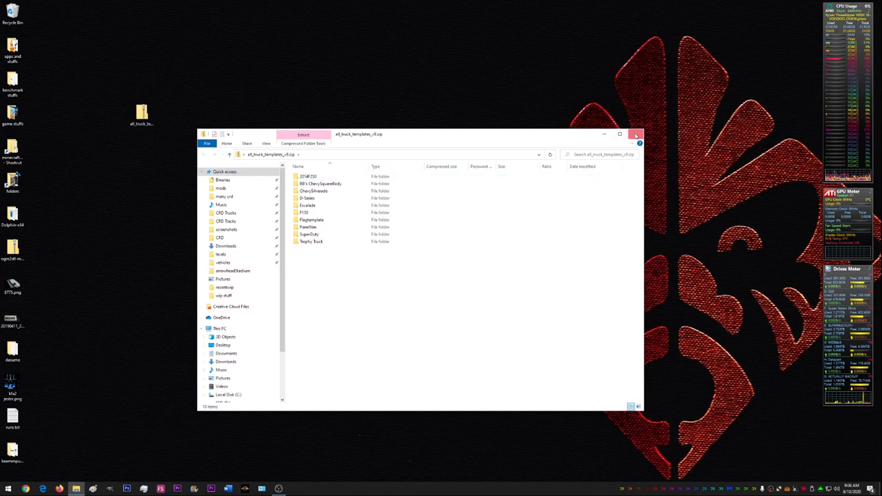
Step: Extract all_truck_templates_v5.zip to the desktop with the extracted folder shown afterwards
{"action": "right_click", "coordinate": [141, 113]}
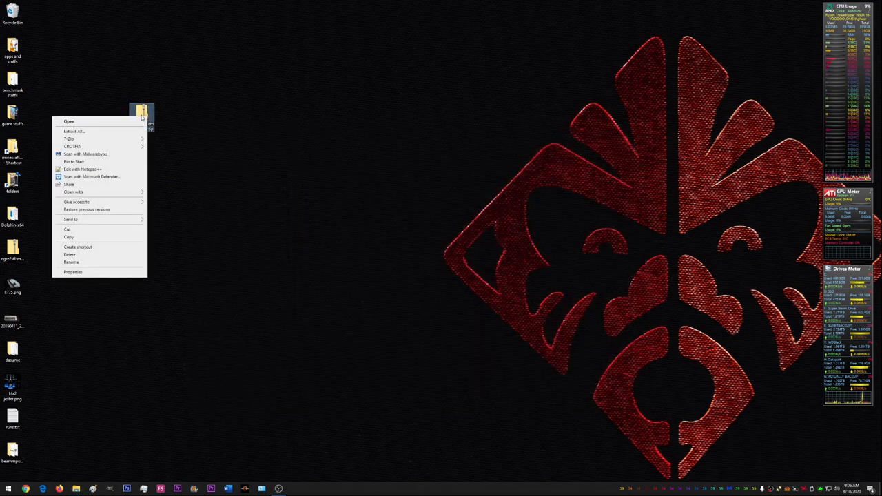
{"action": "left_click", "coordinate": [74, 131]}
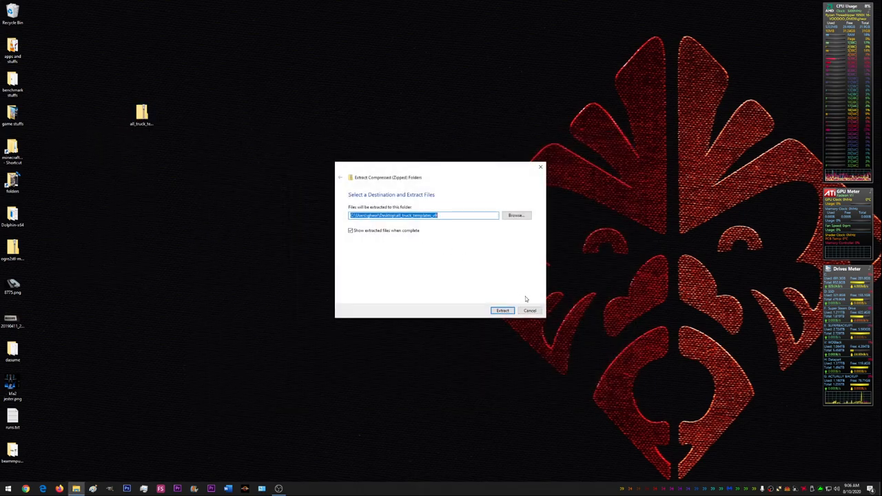
{"action": "left_click", "coordinate": [502, 310]}
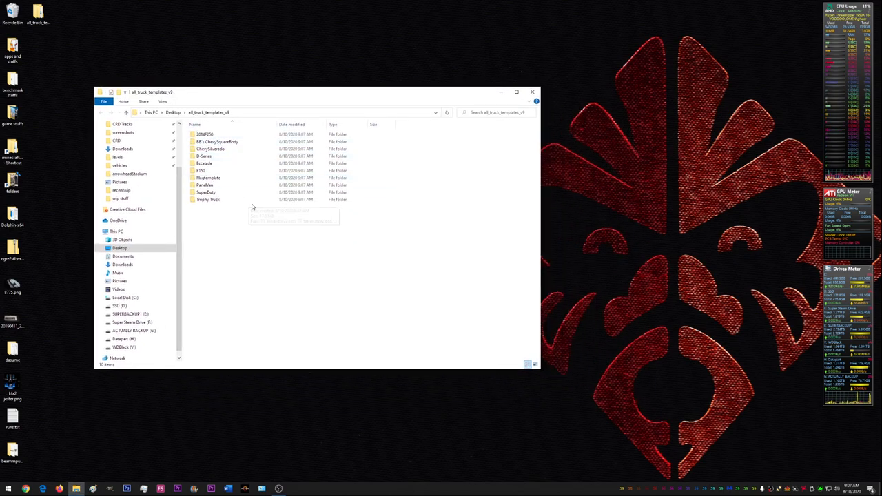
Step: Enter the extracted templates folder, open the Escalade subfolder and show large thumbnails
{"action": "left_click", "coordinate": [205, 185]}
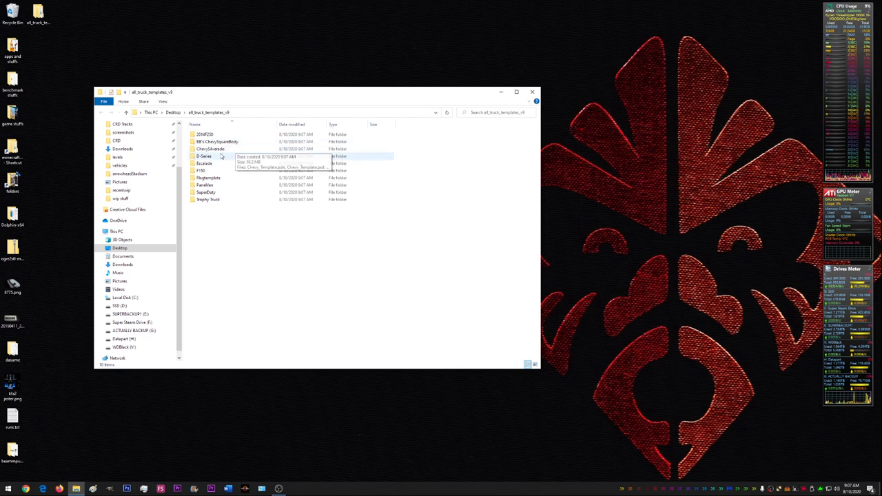
{"action": "mouse_move", "coordinate": [219, 168]}
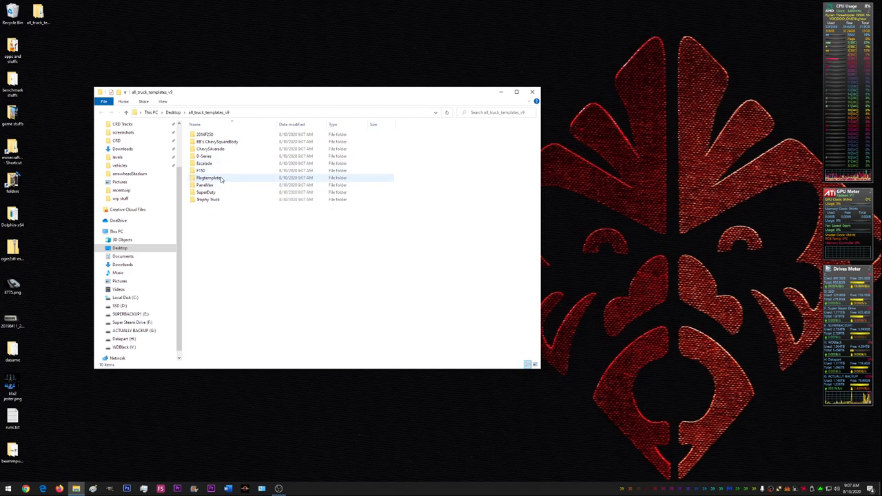
{"action": "mouse_move", "coordinate": [210, 193]}
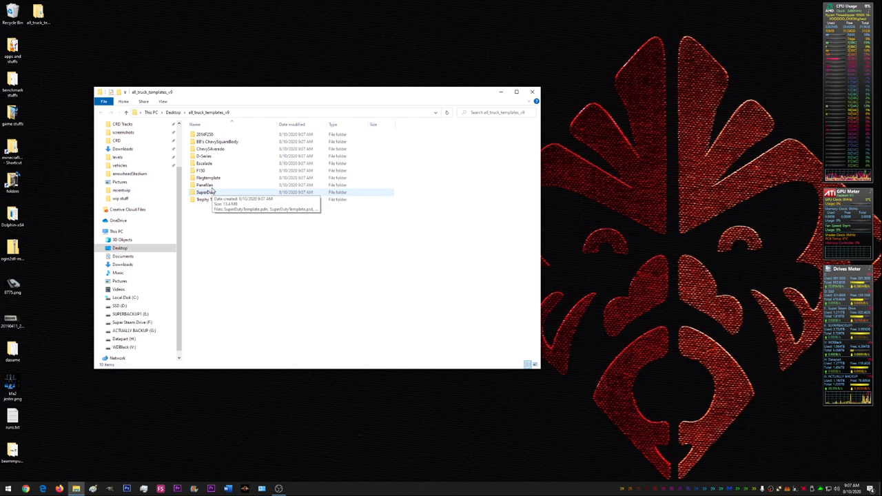
{"action": "mouse_move", "coordinate": [205, 192]}
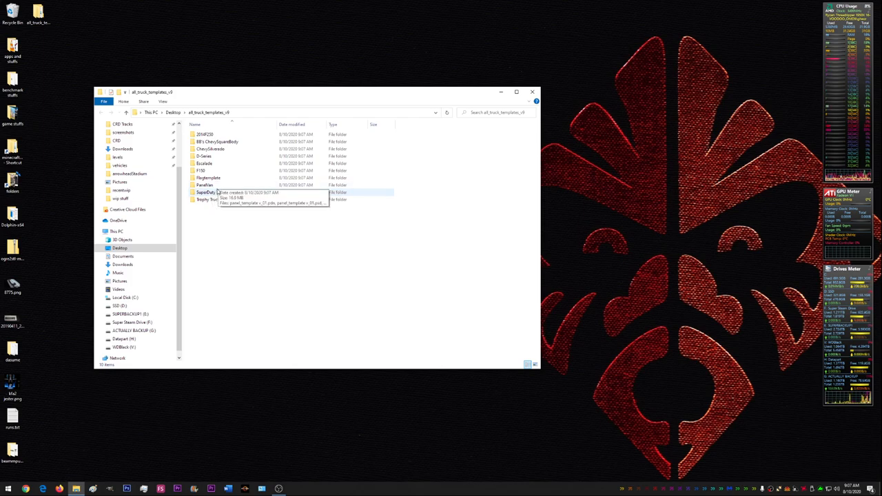
{"action": "mouse_move", "coordinate": [207, 193]}
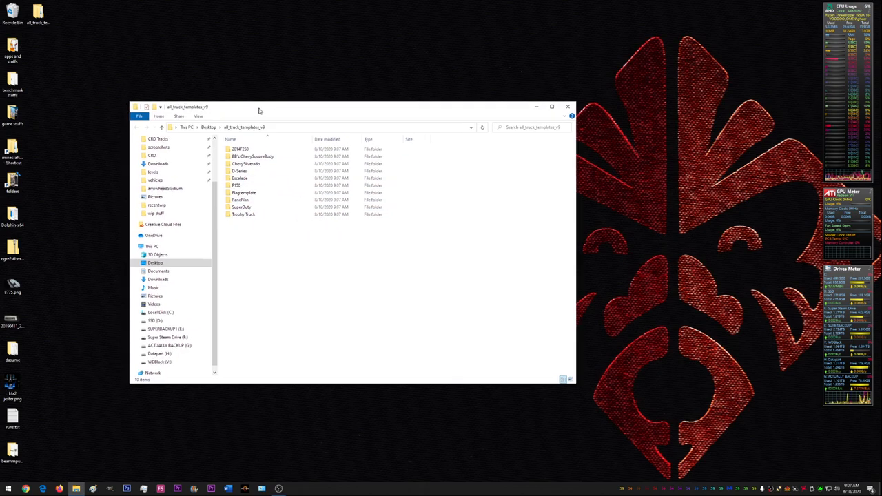
{"action": "left_click", "coordinate": [239, 178]}
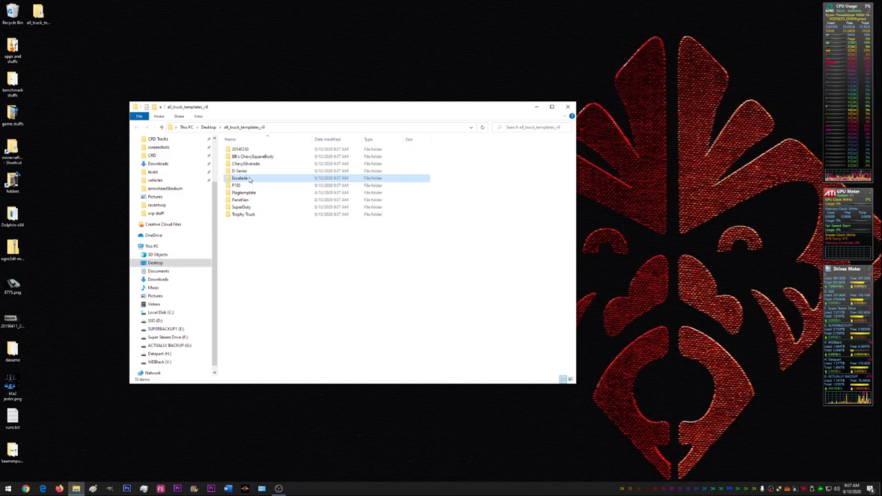
{"action": "double_click", "coordinate": [240, 178]}
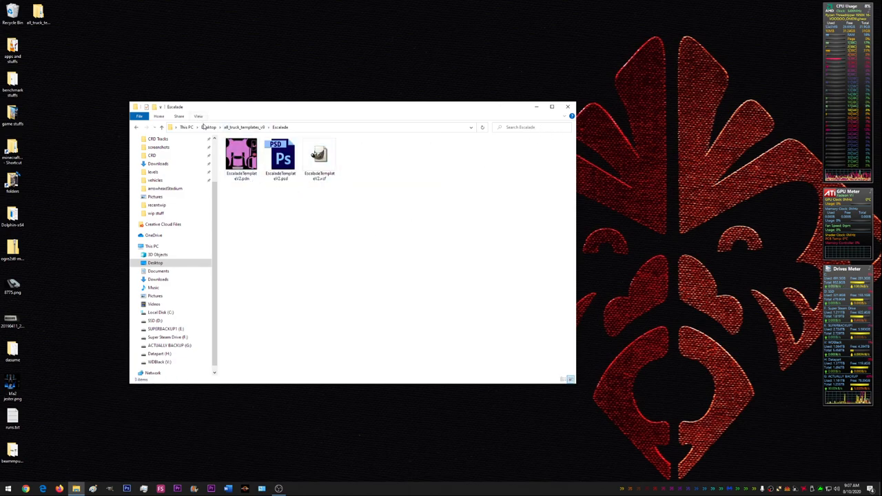
{"action": "left_click", "coordinate": [199, 116]}
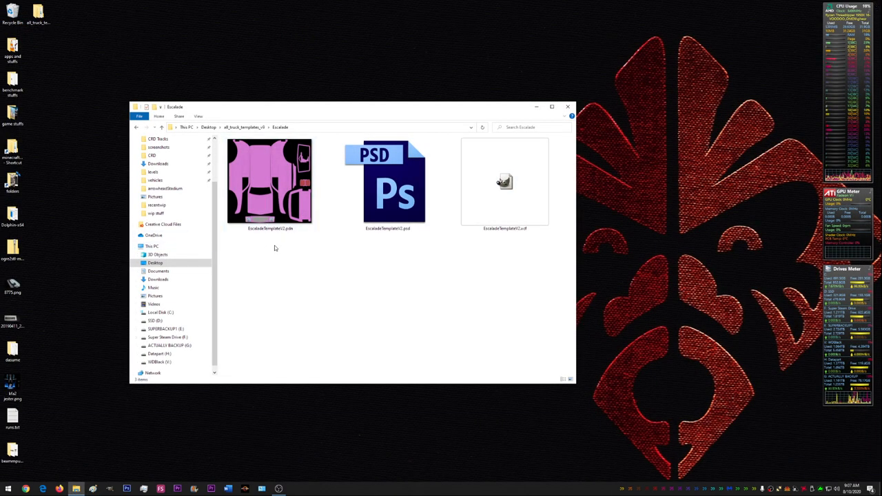
Step: Hide file name extensions via the view options and pick the pink Escalade template image
{"action": "left_click", "coordinate": [269, 182]}
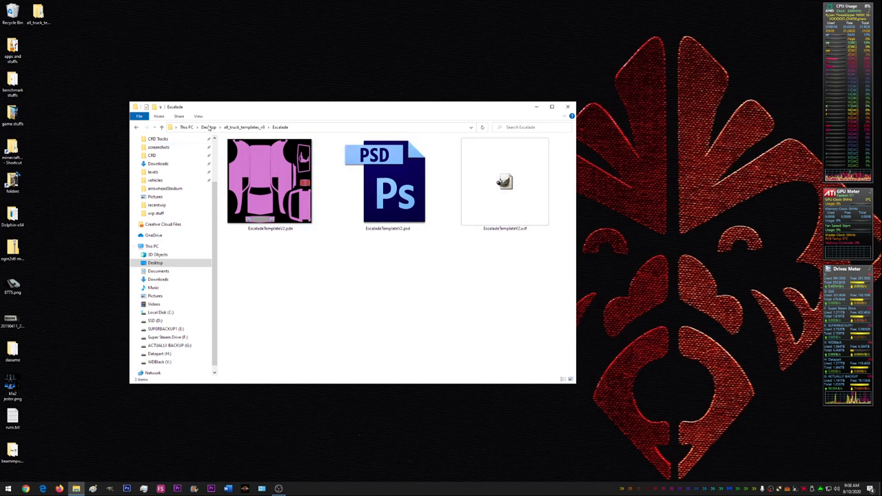
{"action": "left_click", "coordinate": [198, 115]}
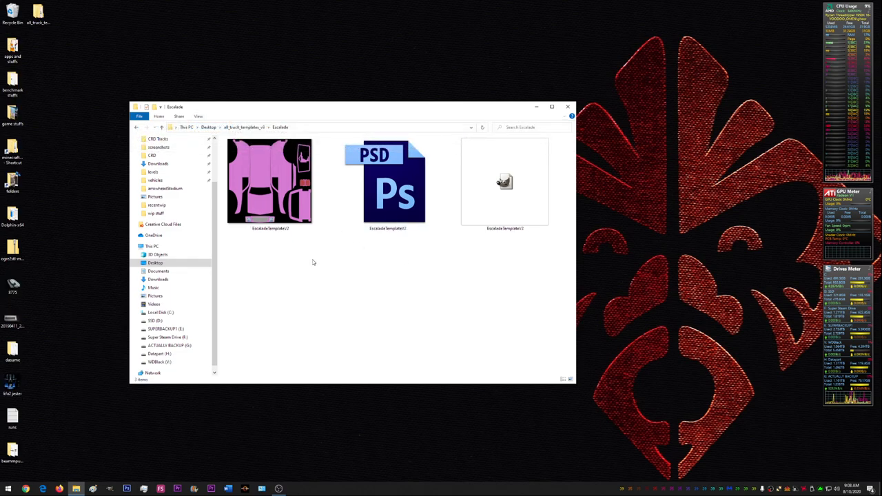
{"action": "left_click", "coordinate": [270, 182]}
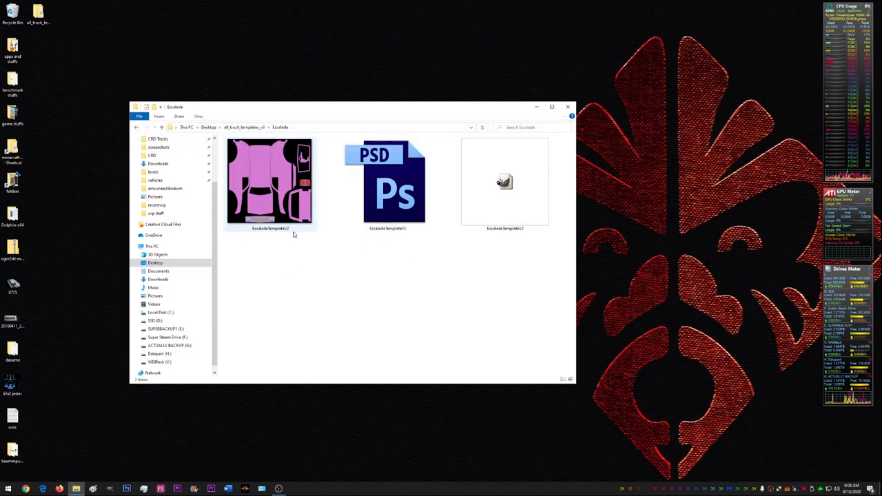
{"action": "mouse_move", "coordinate": [309, 201]}
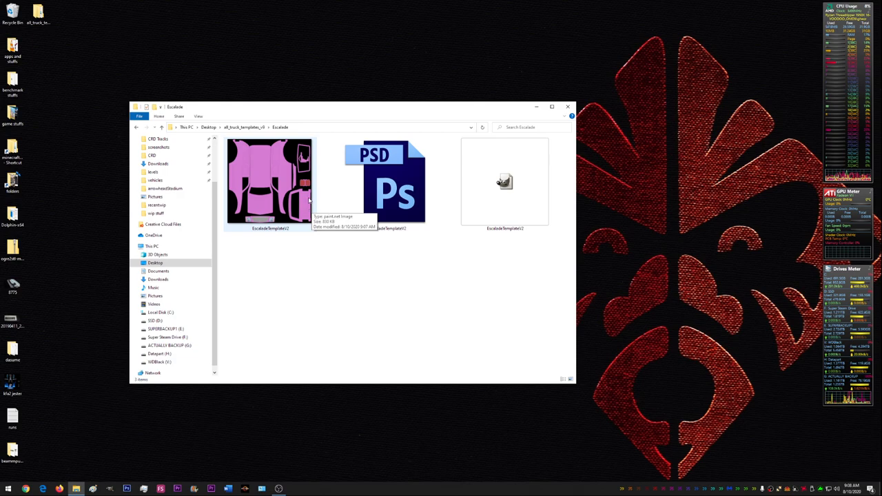
{"action": "mouse_move", "coordinate": [292, 223]}
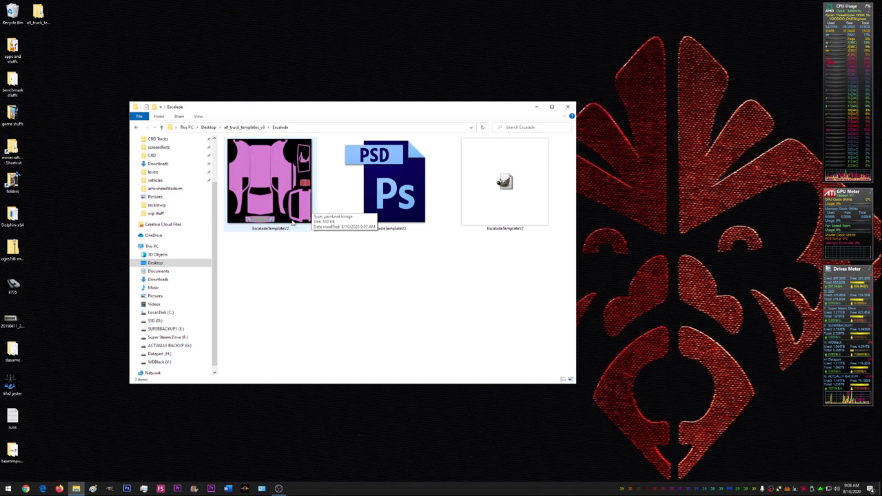
{"action": "mouse_move", "coordinate": [269, 339]}
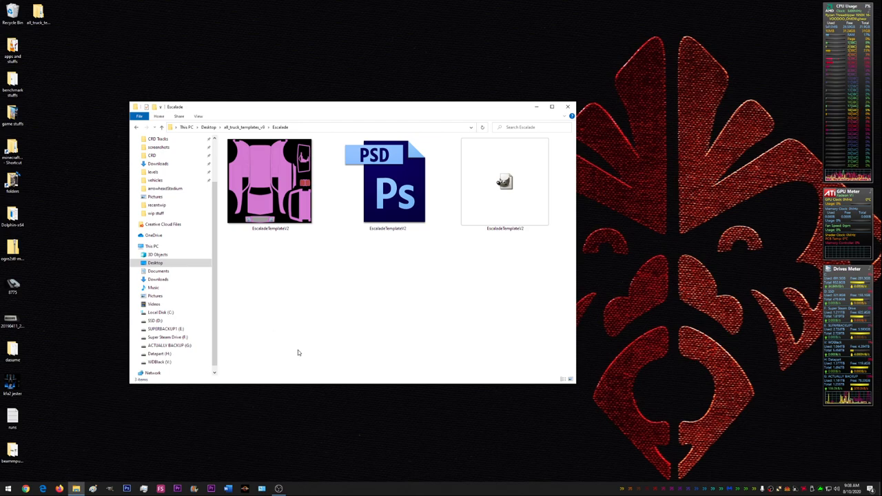
{"action": "mouse_move", "coordinate": [306, 341]}
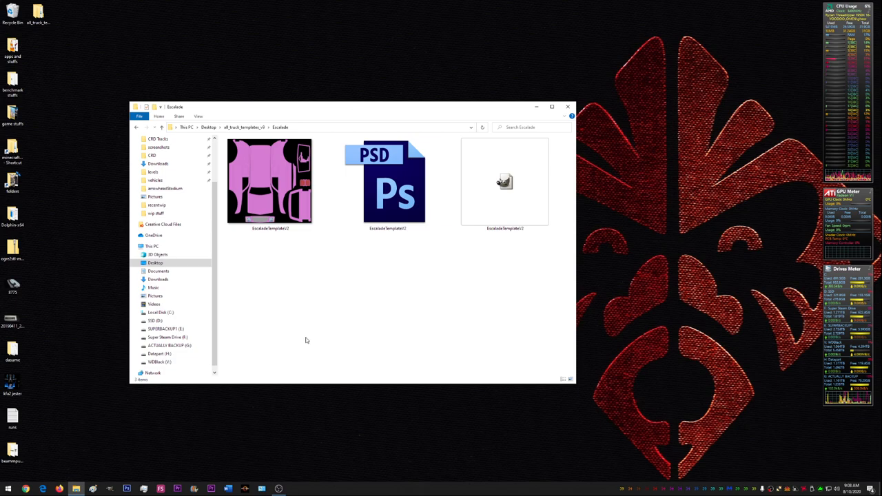
{"action": "mouse_move", "coordinate": [315, 295]}
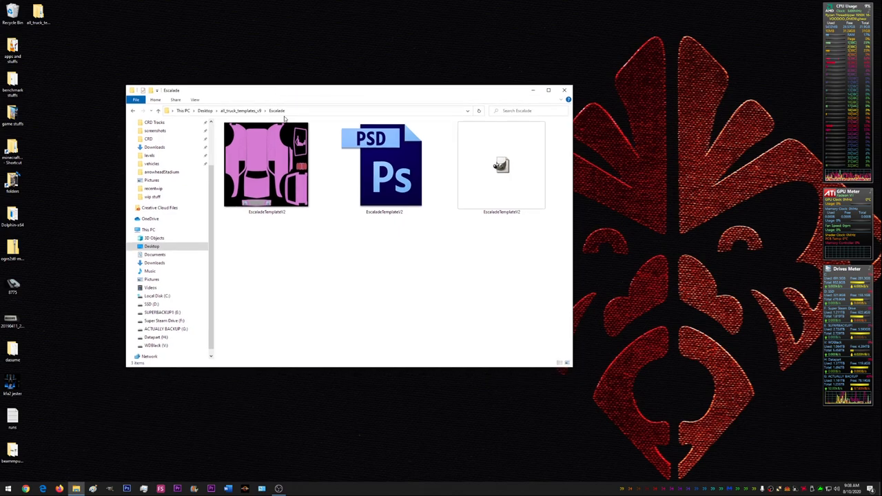
{"action": "mouse_move", "coordinate": [320, 272]}
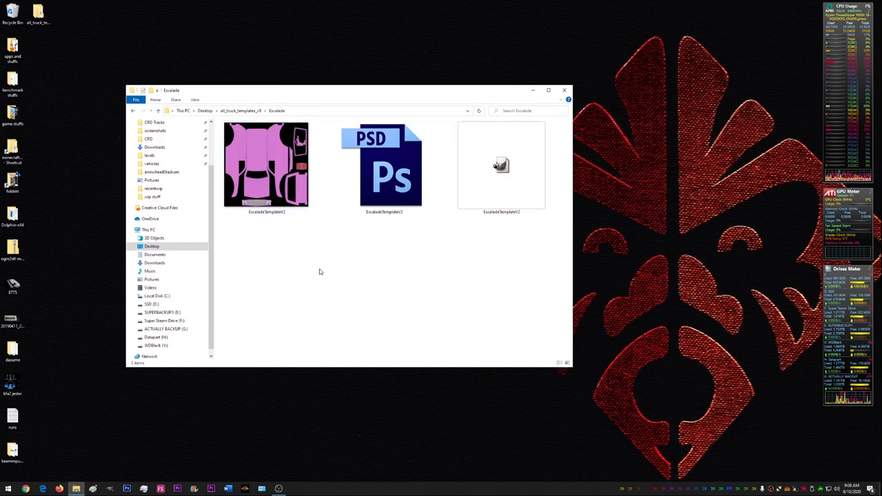
{"action": "mouse_move", "coordinate": [317, 275]}
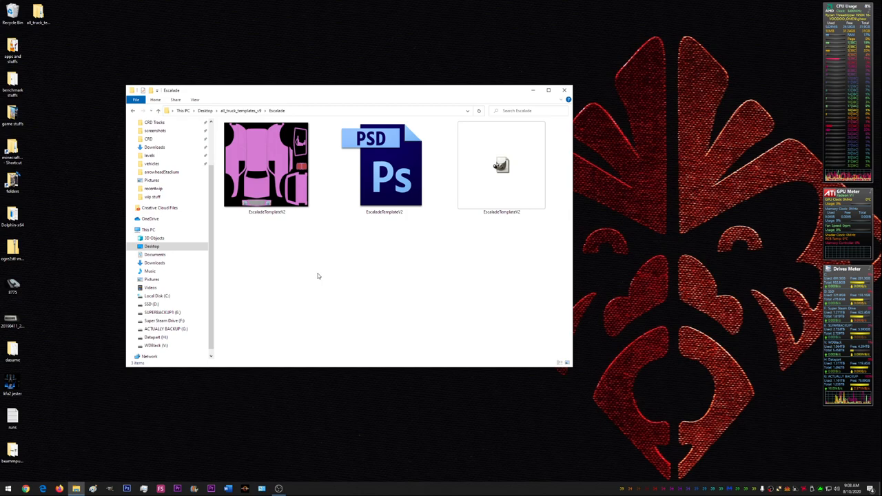
{"action": "mouse_move", "coordinate": [336, 218]}
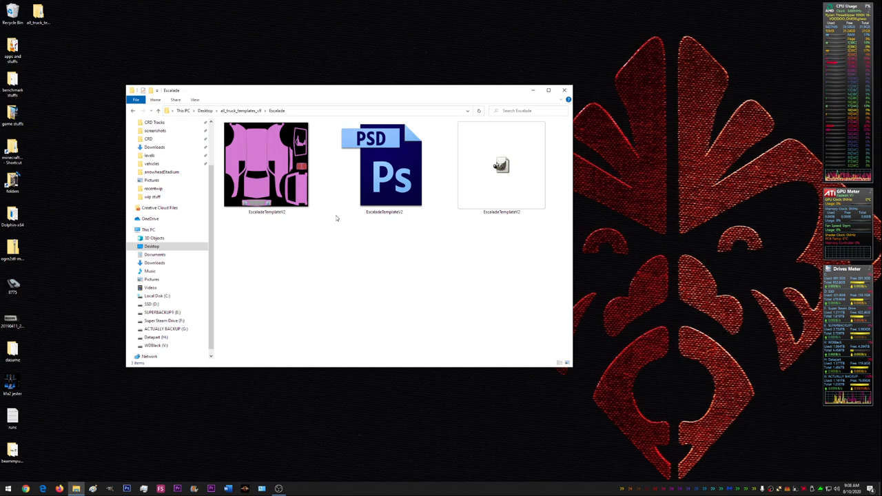
Step: Select the pink EscaladeTemplate file and open it in Paint.NET
{"action": "left_click", "coordinate": [266, 164]}
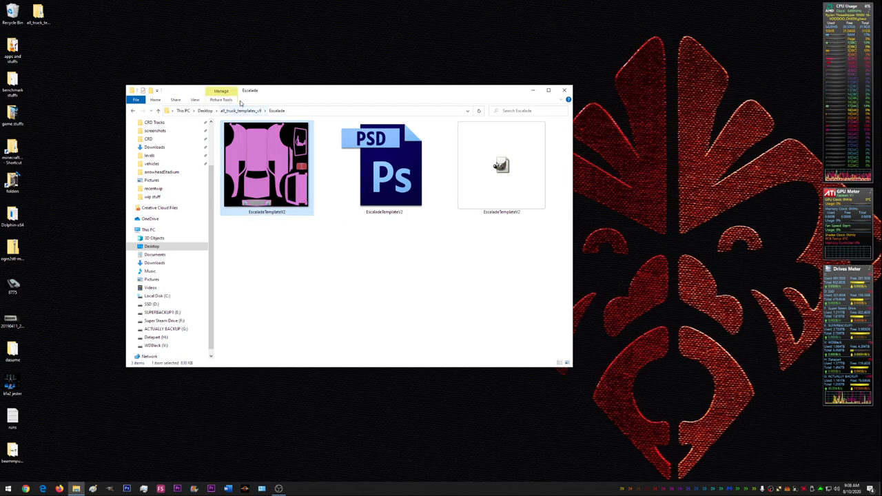
{"action": "left_click", "coordinate": [195, 99]}
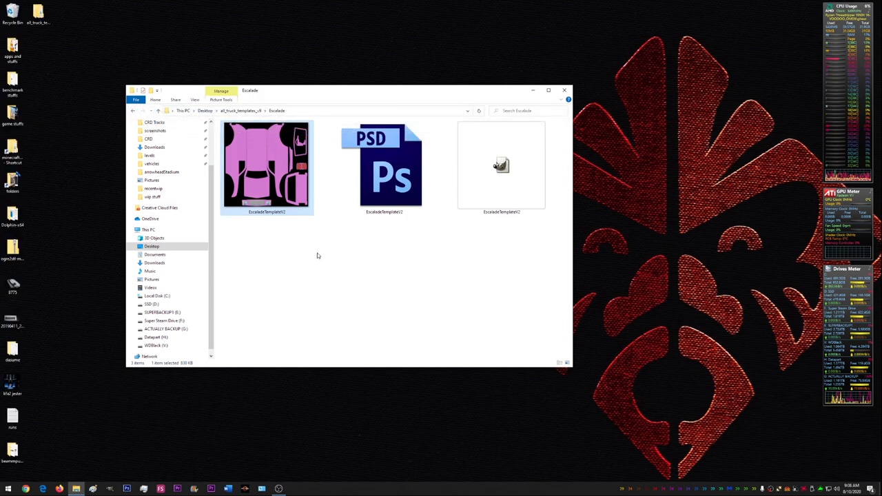
{"action": "mouse_move", "coordinate": [288, 242]}
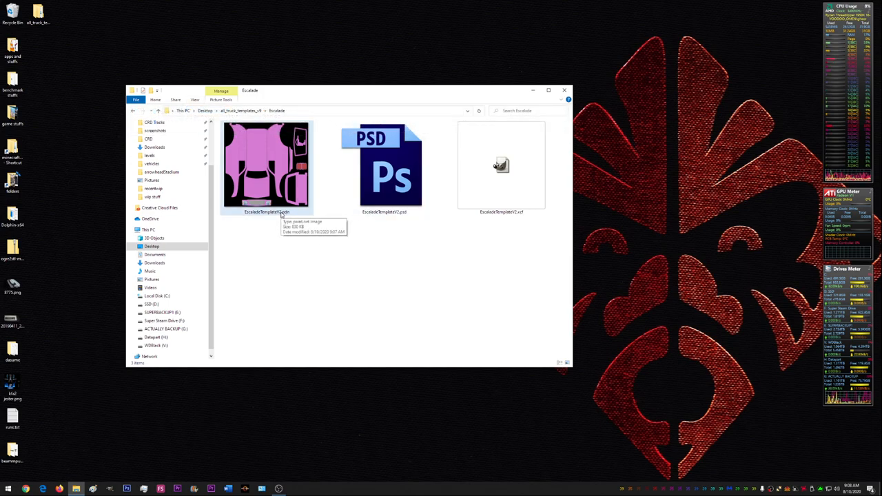
{"action": "left_click", "coordinate": [501, 166]}
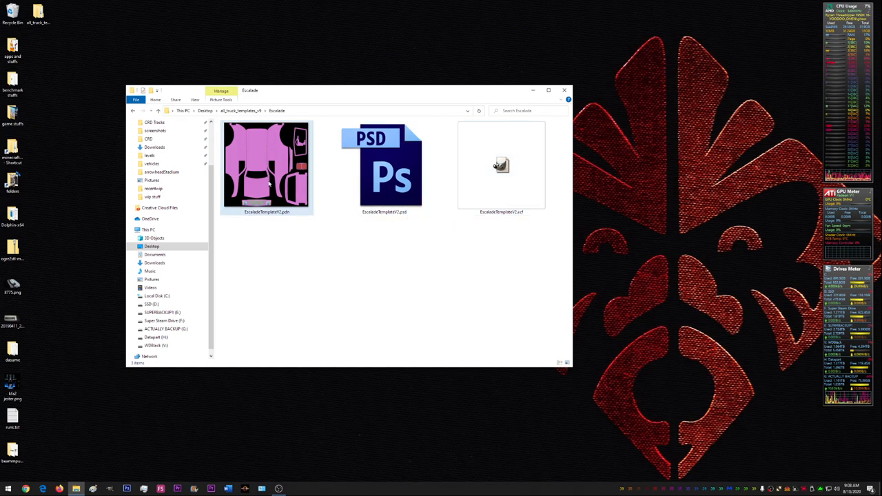
{"action": "double_click", "coordinate": [266, 166]}
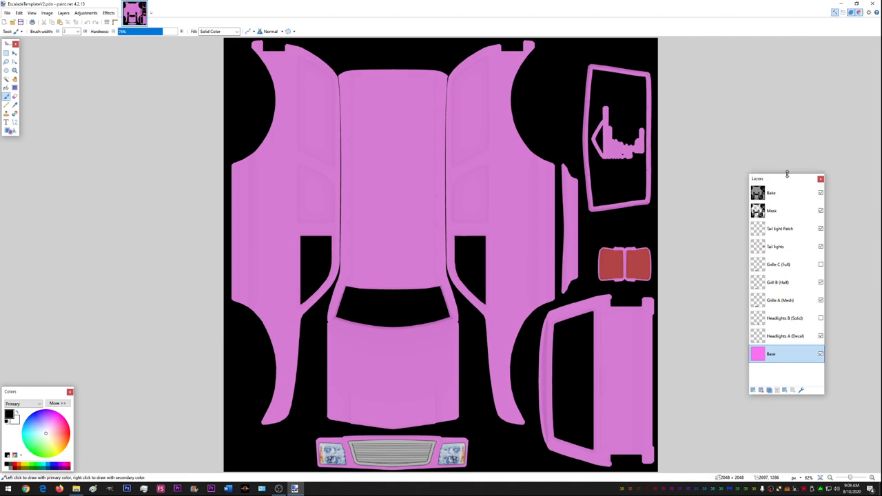
Step: Step through the outline, tail light and grille layers in the Layers panel
{"action": "left_click", "coordinate": [783, 193]}
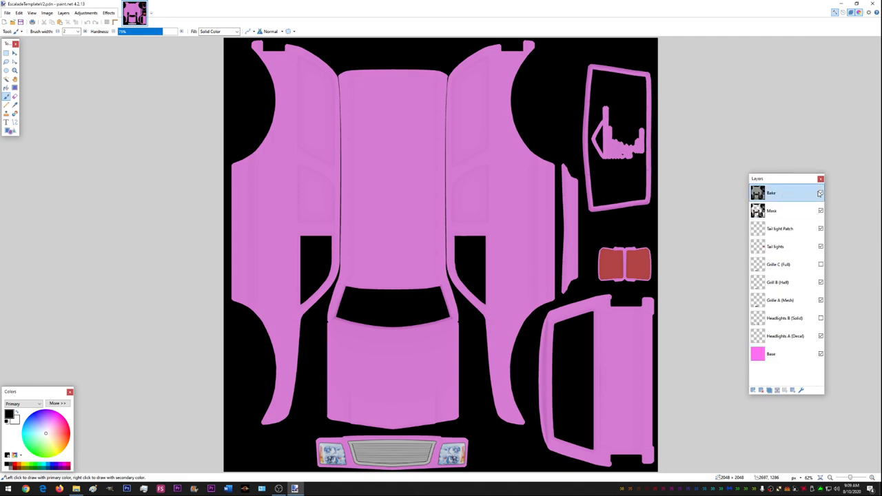
{"action": "left_click", "coordinate": [786, 209]}
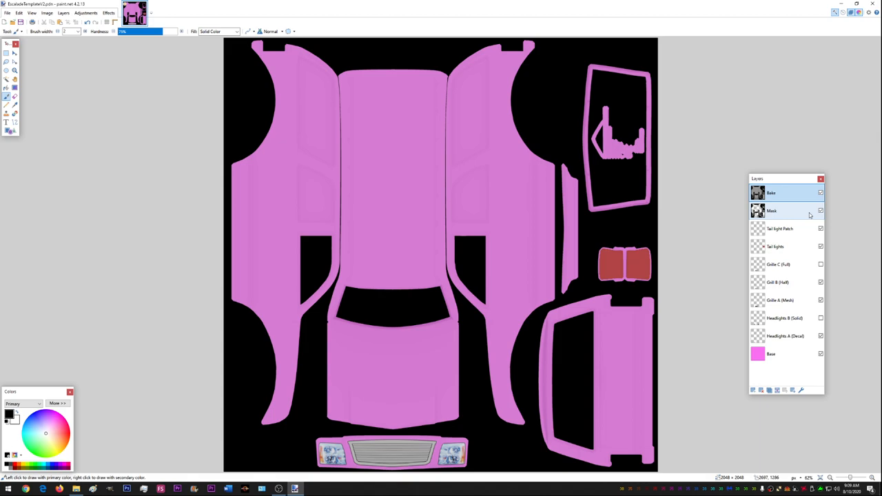
{"action": "left_click", "coordinate": [783, 229]}
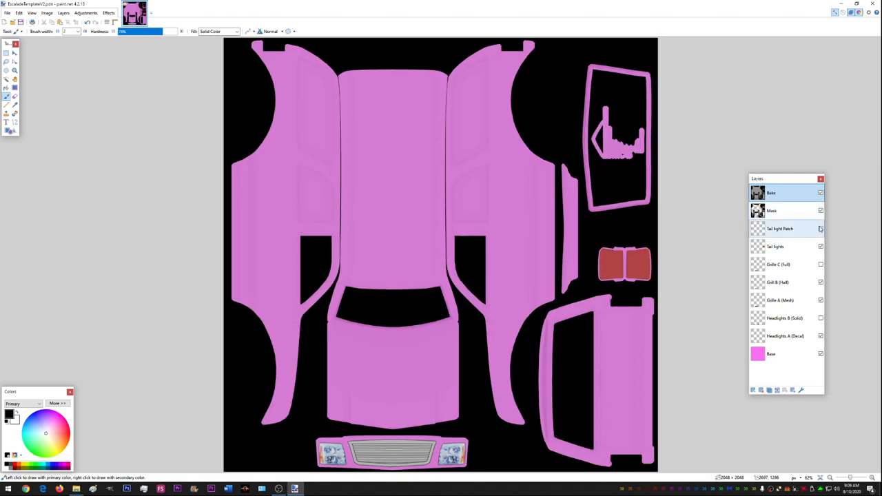
{"action": "left_click", "coordinate": [786, 245]}
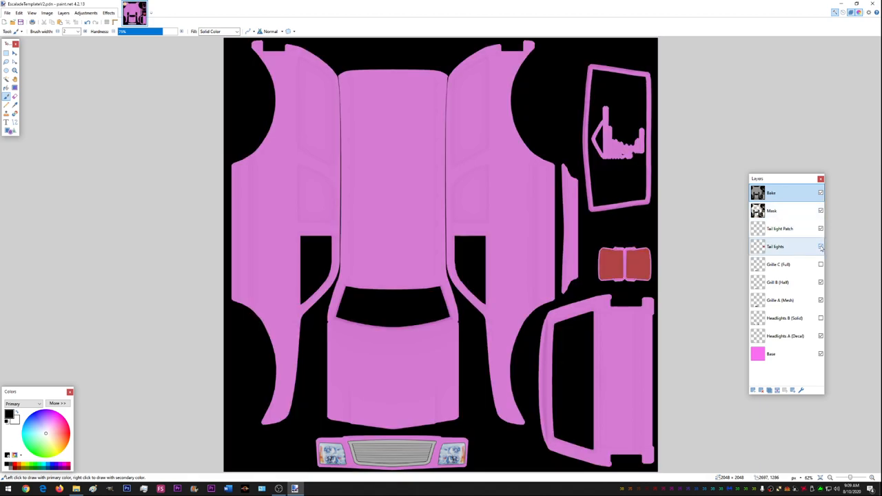
{"action": "left_click", "coordinate": [786, 265]}
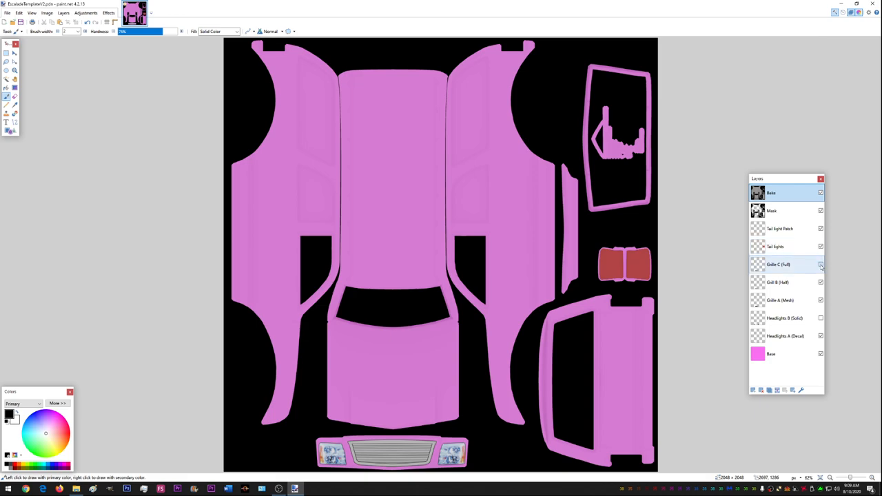
{"action": "left_click", "coordinate": [820, 264]}
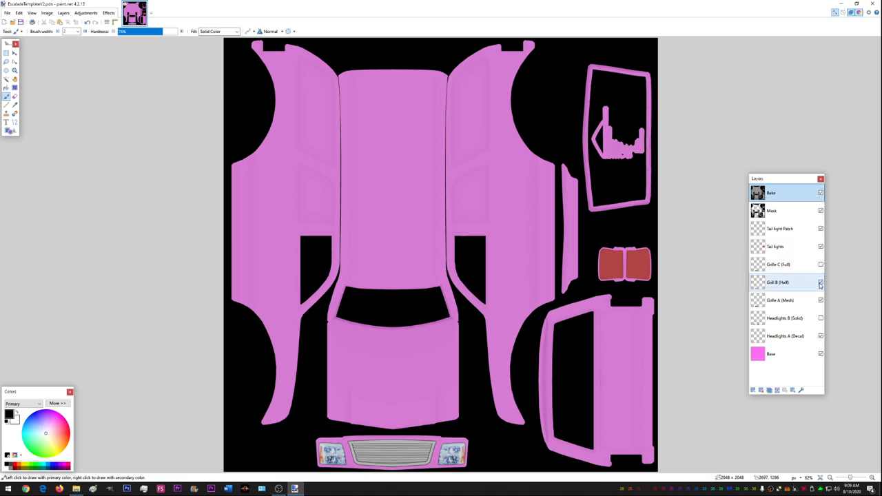
Step: Hide both headlight layers and the pink Base layer, leaving the body transparent
{"action": "left_click", "coordinate": [779, 301]}
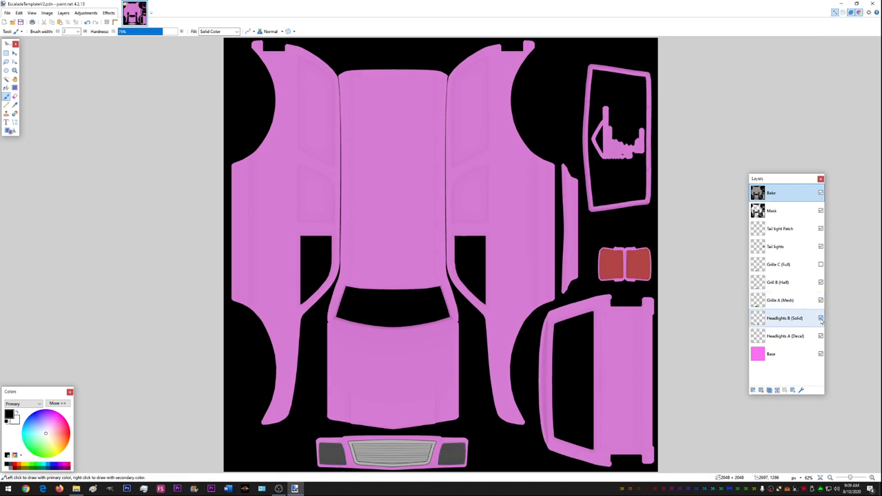
{"action": "left_click", "coordinate": [822, 317]}
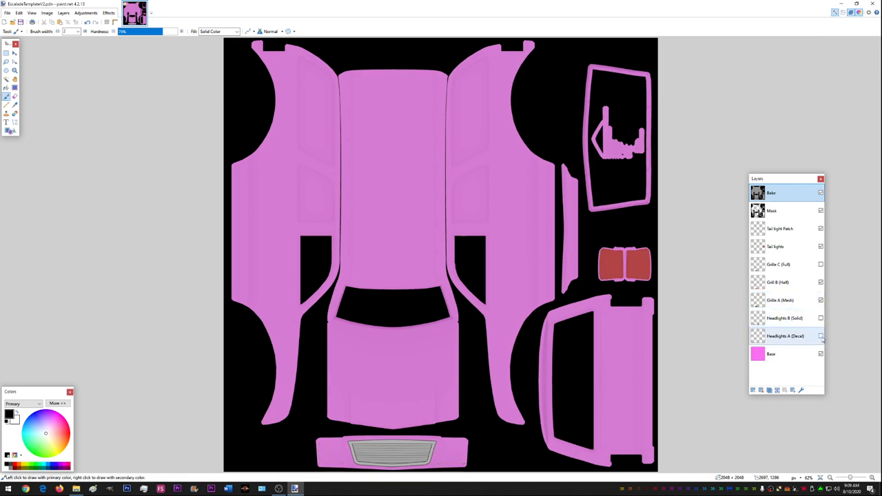
{"action": "left_click", "coordinate": [820, 353]}
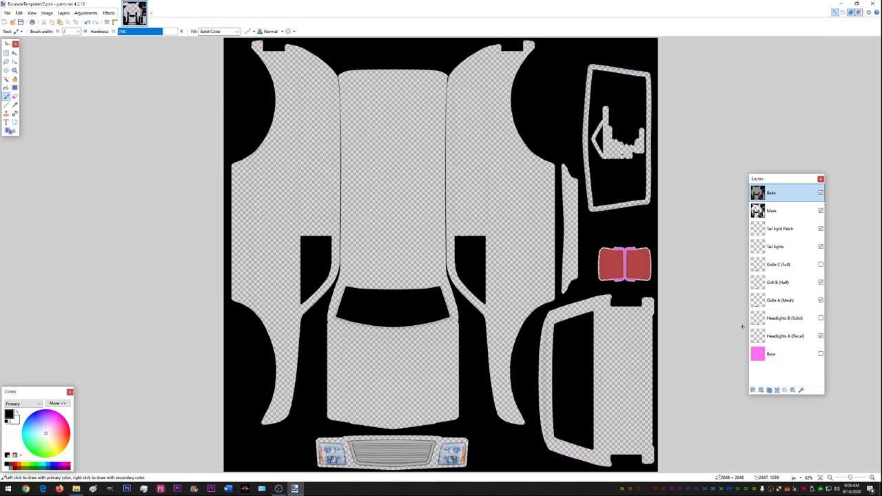
Step: Show the pink Base layer again, then hide and re-show the top two outline layers
{"action": "left_click", "coordinate": [785, 353]}
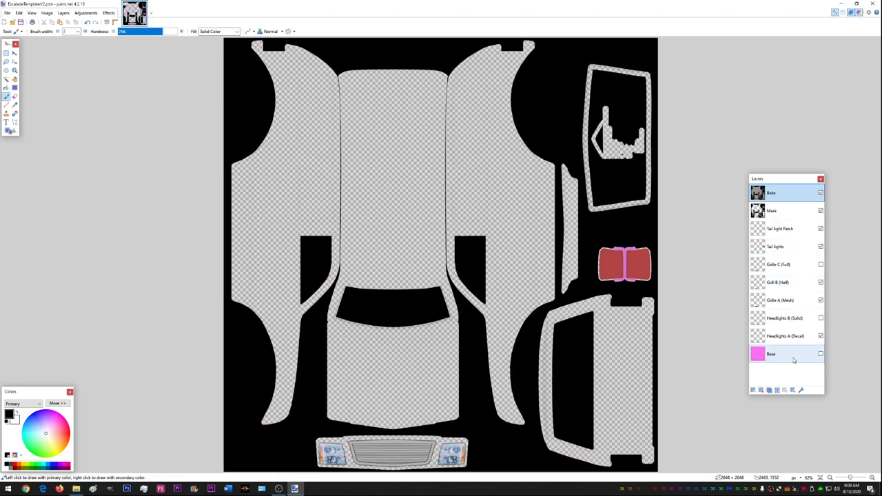
{"action": "left_click", "coordinate": [821, 353]}
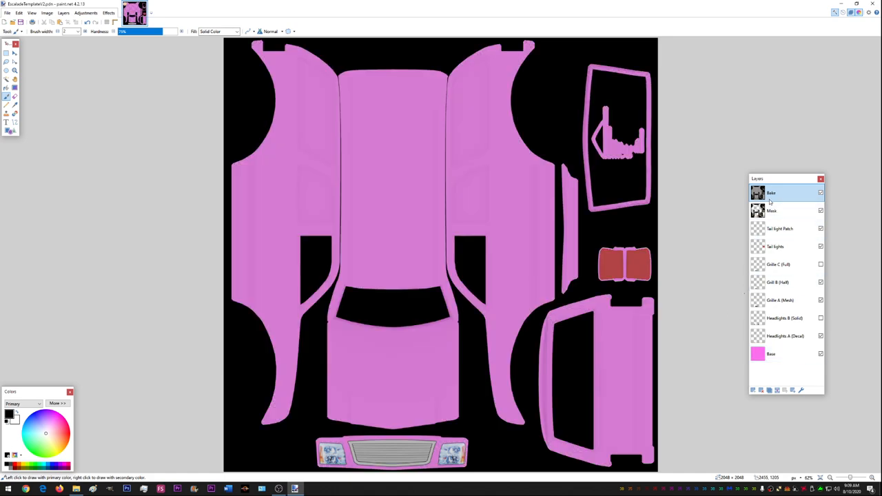
{"action": "left_click", "coordinate": [786, 211]}
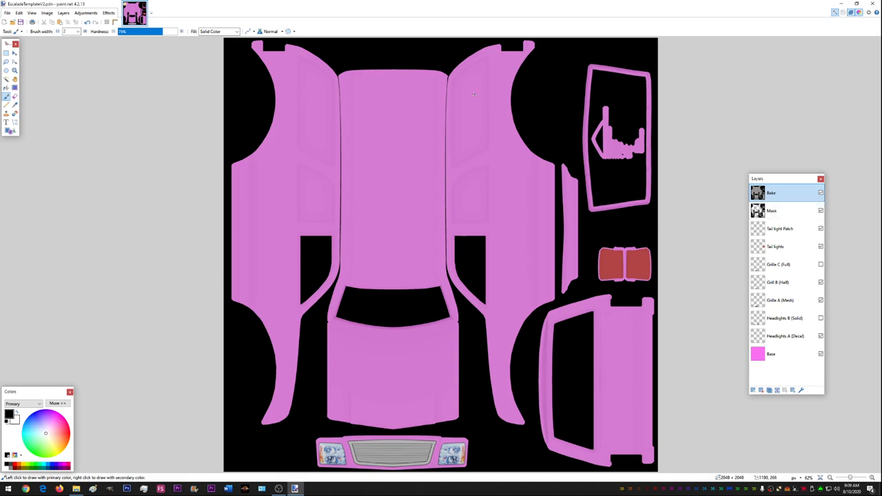
{"action": "left_click", "coordinate": [786, 209]}
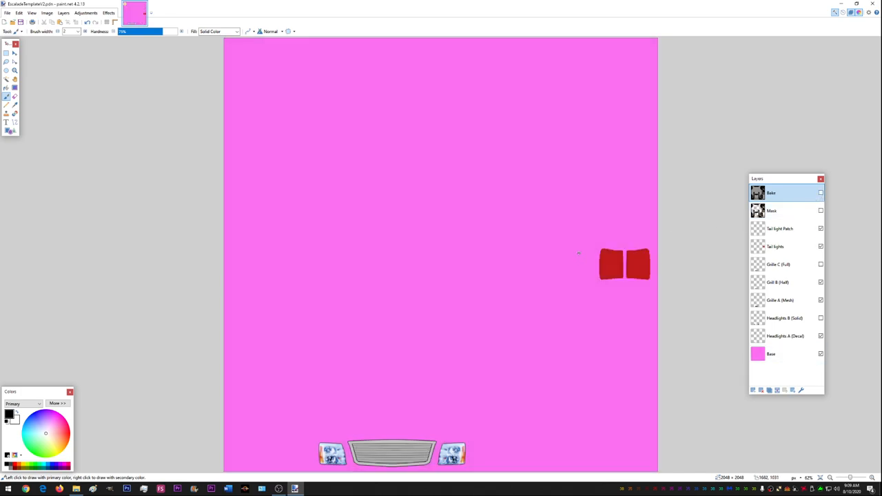
{"action": "left_click", "coordinate": [822, 210]}
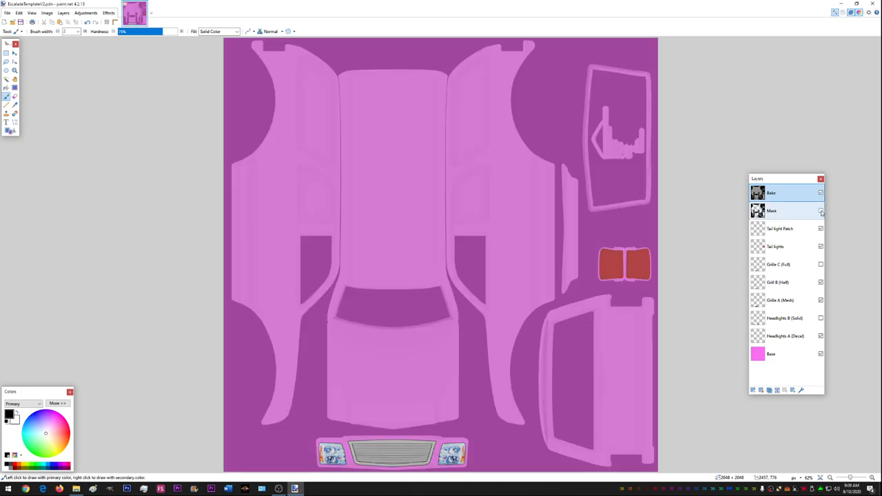
{"action": "left_click", "coordinate": [821, 211]}
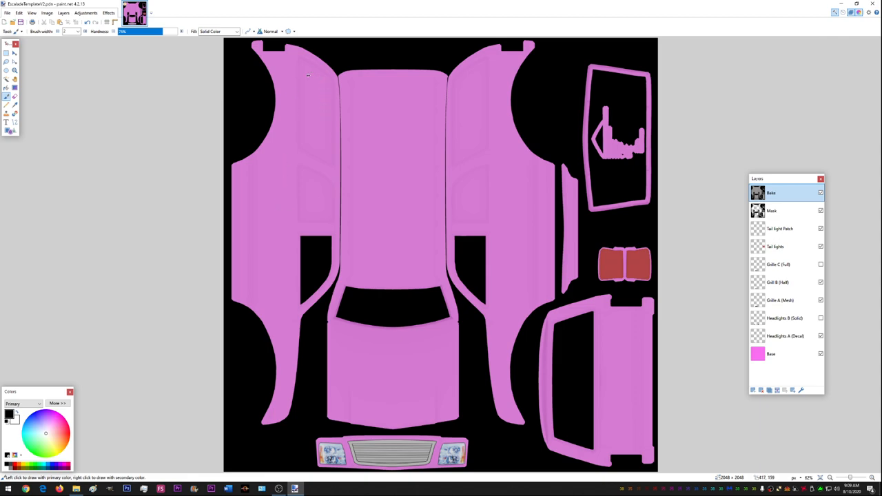
{"action": "mouse_move", "coordinate": [331, 193]}
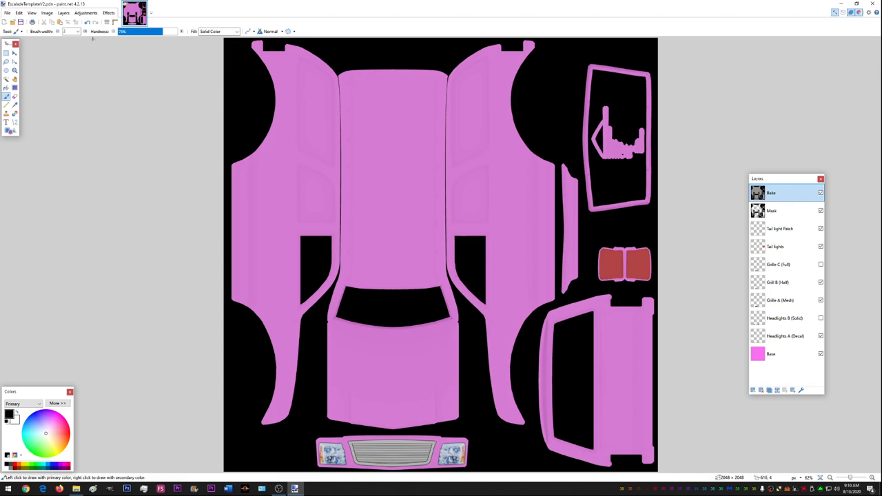
{"action": "mouse_move", "coordinate": [144, 171]}
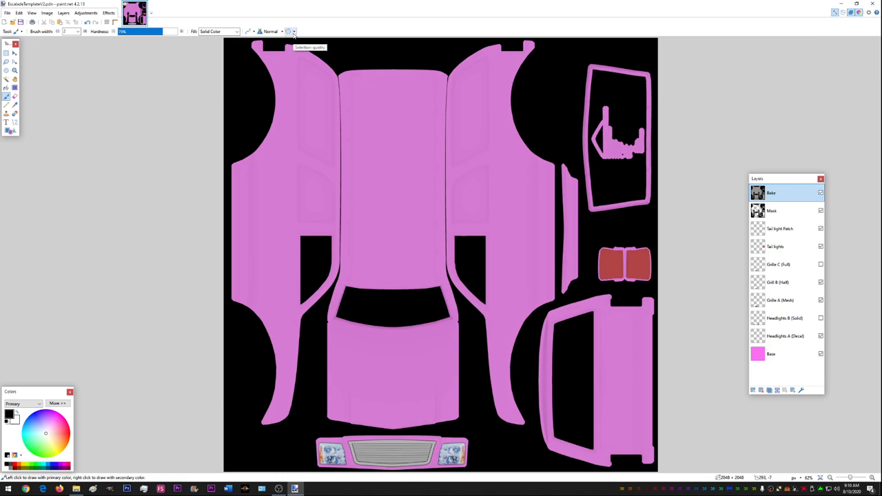
Step: Look over the template's layers, selecting the tail light patch layer then the top layer
{"action": "left_click", "coordinate": [785, 246]}
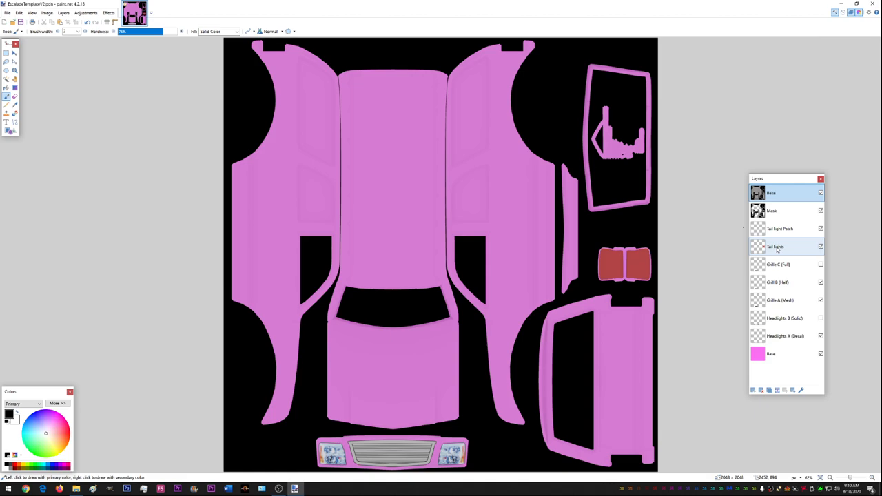
{"action": "left_click", "coordinate": [780, 229]}
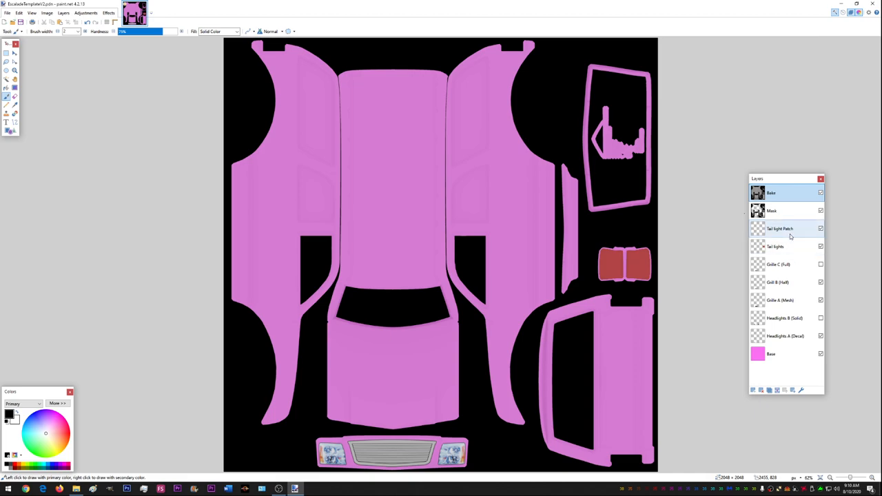
{"action": "left_click", "coordinate": [786, 265]}
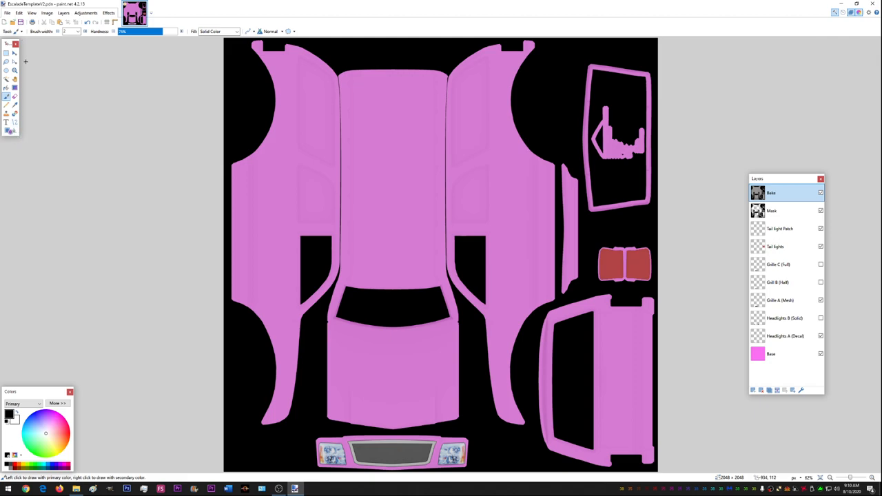
{"action": "mouse_move", "coordinate": [29, 74]}
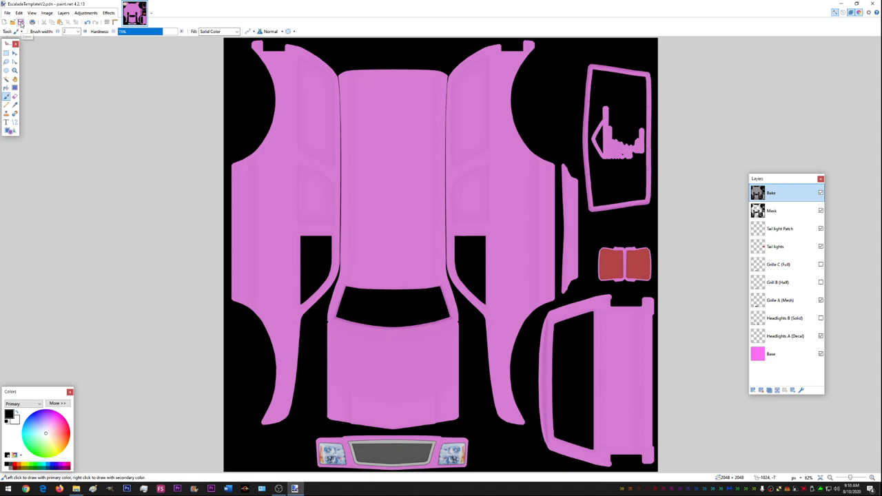
Step: With a thicker Paintbrush width, hand-paint the letters T-e-s-t in dark strokes on the hood
{"action": "left_click", "coordinate": [11, 32]}
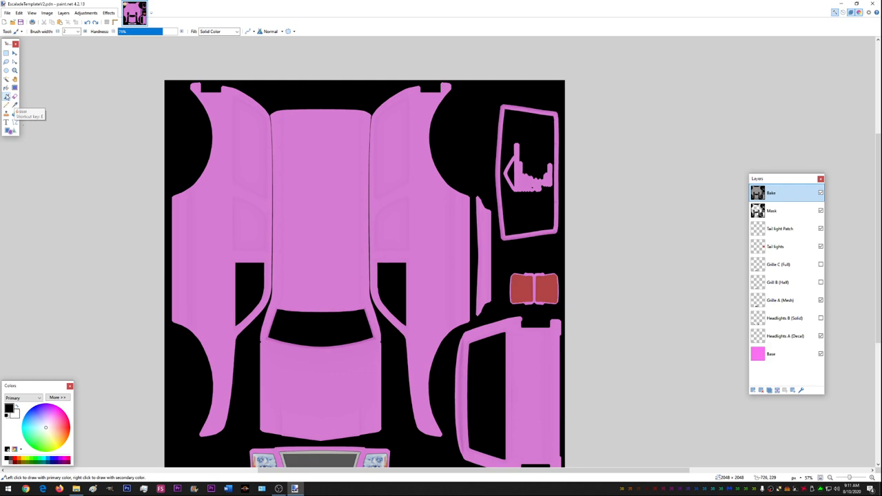
{"action": "mouse_move", "coordinate": [7, 97]}
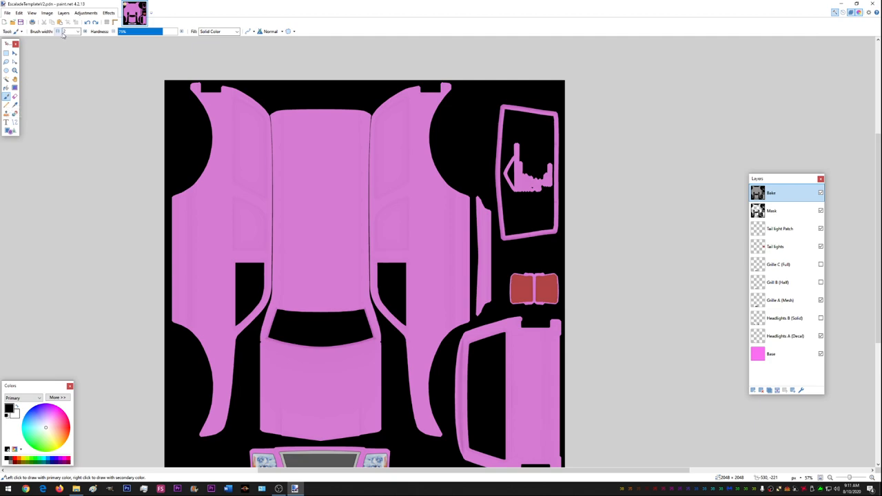
{"action": "left_click", "coordinate": [75, 32]}
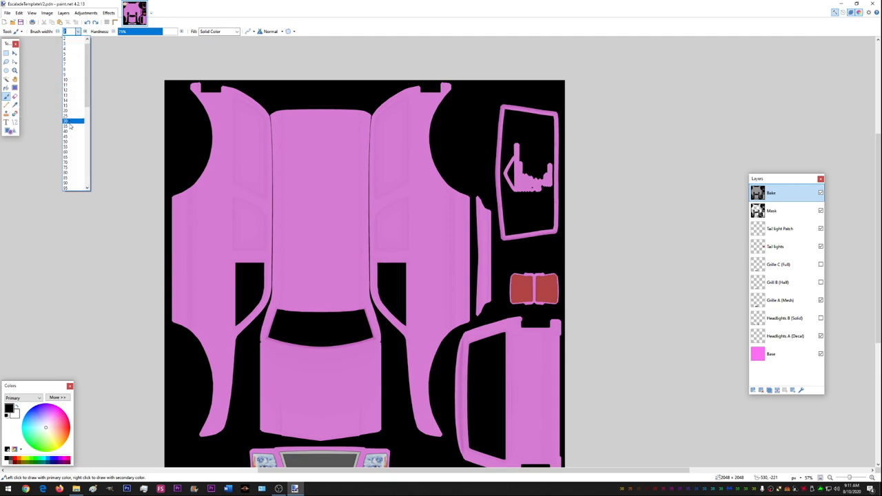
{"action": "left_click", "coordinate": [71, 121]}
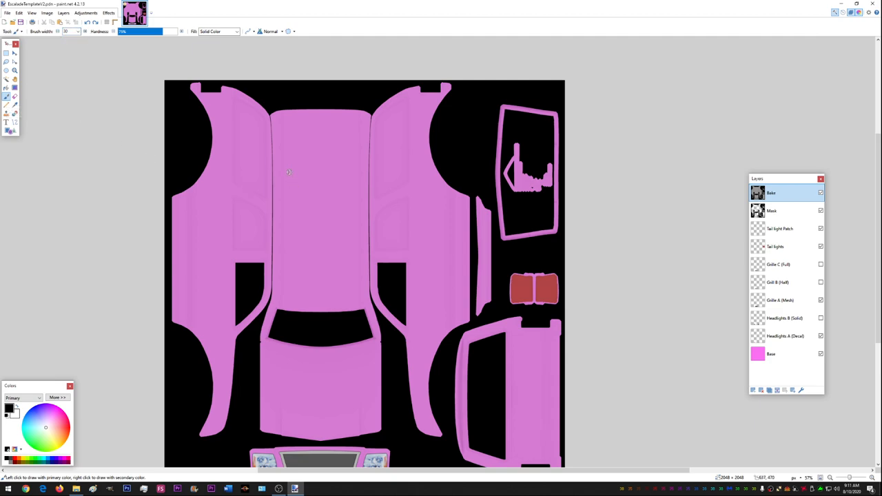
{"action": "left_click_drag", "start_coordinate": [286, 138], "coordinate": [286, 173]}
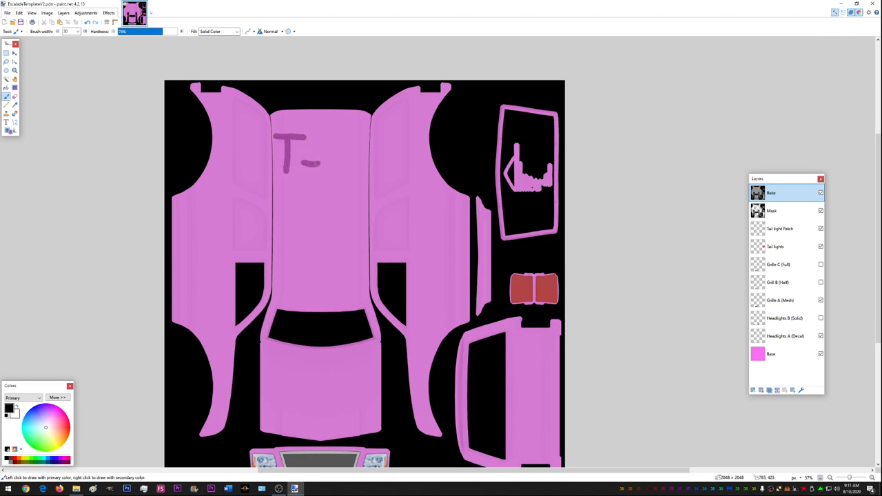
{"action": "left_click_drag", "start_coordinate": [306, 158], "coordinate": [365, 186]}
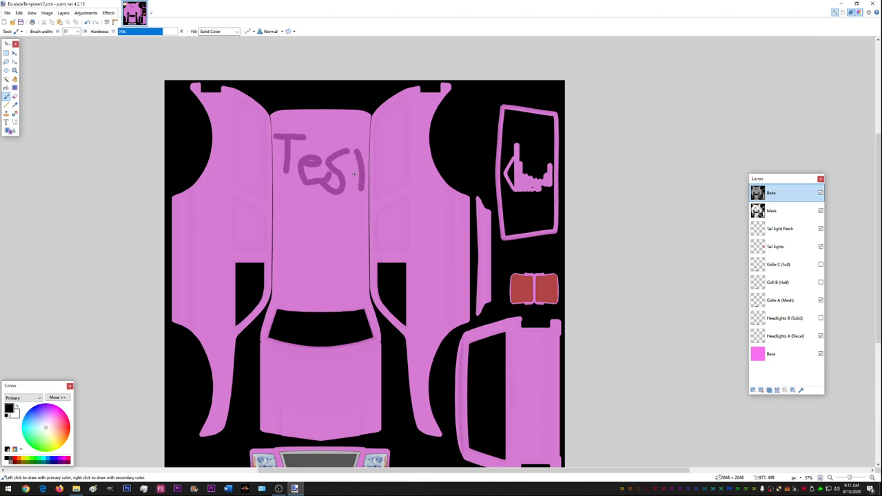
Step: Undo the painted lettering and make the Base layer active for refilling
{"action": "left_click", "coordinate": [365, 165]}
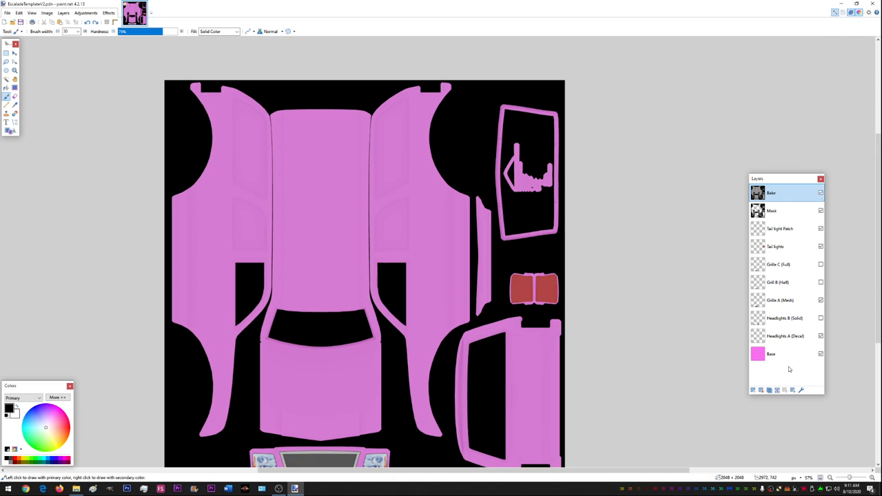
{"action": "left_click", "coordinate": [785, 353]}
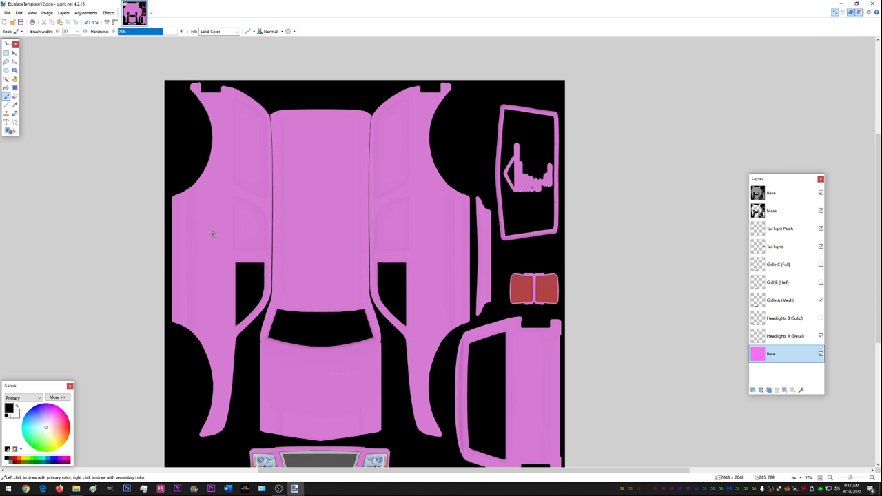
{"action": "mouse_move", "coordinate": [230, 243]}
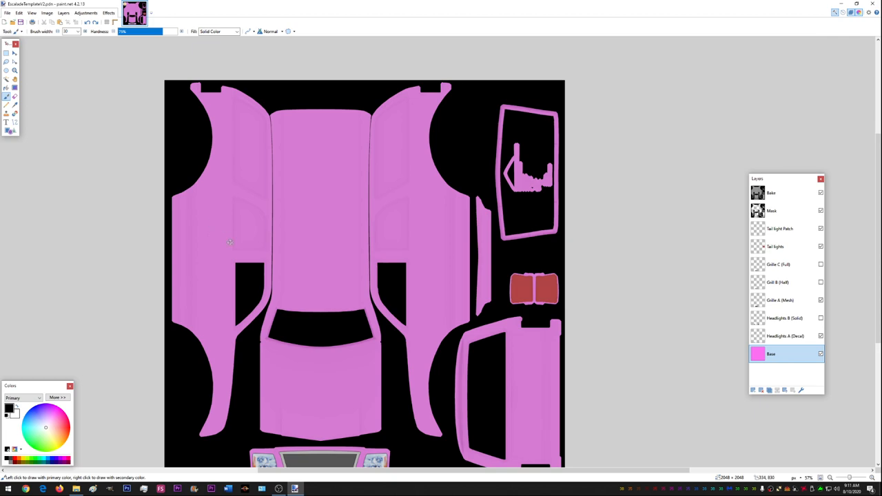
{"action": "mouse_move", "coordinate": [237, 254]}
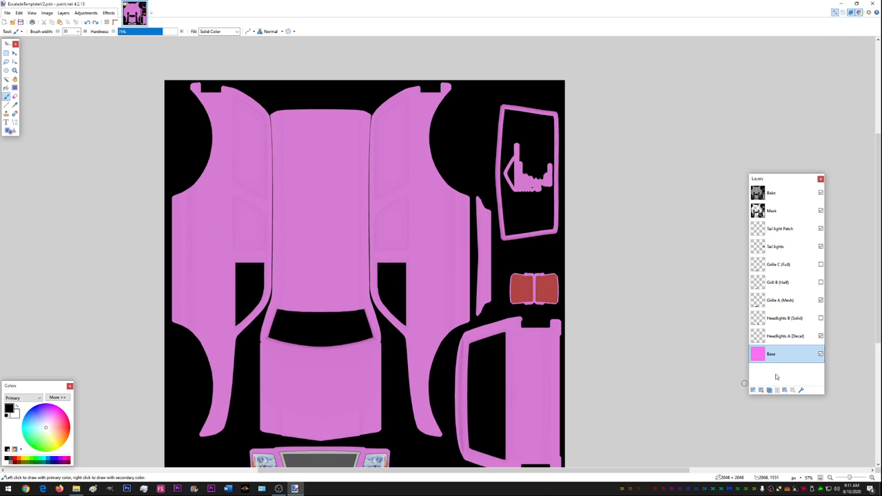
{"action": "mouse_move", "coordinate": [361, 268]}
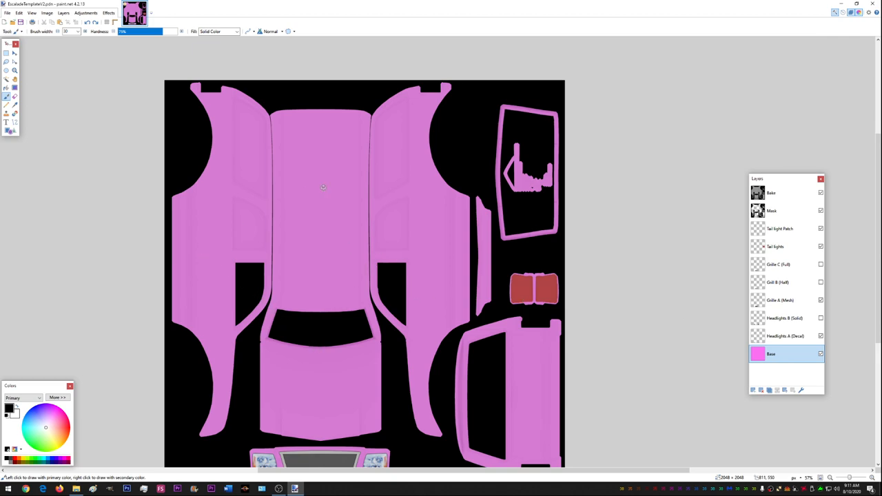
{"action": "mouse_move", "coordinate": [195, 160]}
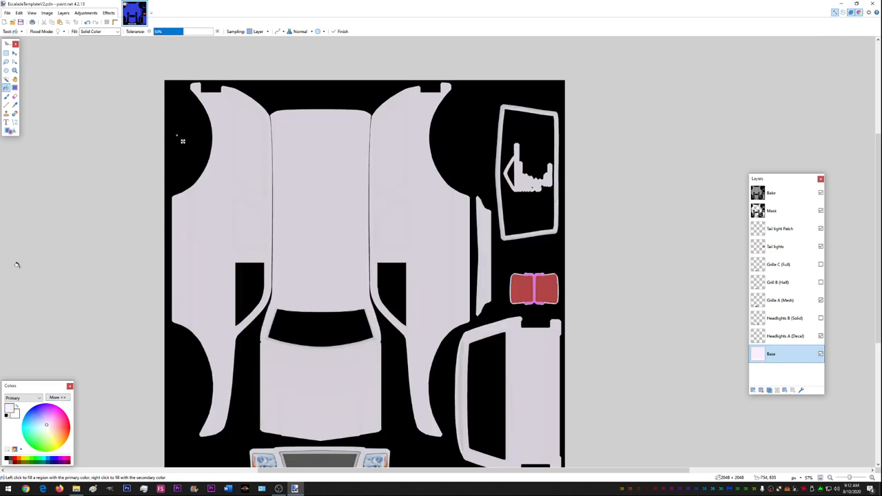
Step: Bucket-fill the Base layer blue, then write 'Test' in white on the hood
{"action": "left_click", "coordinate": [318, 207]}
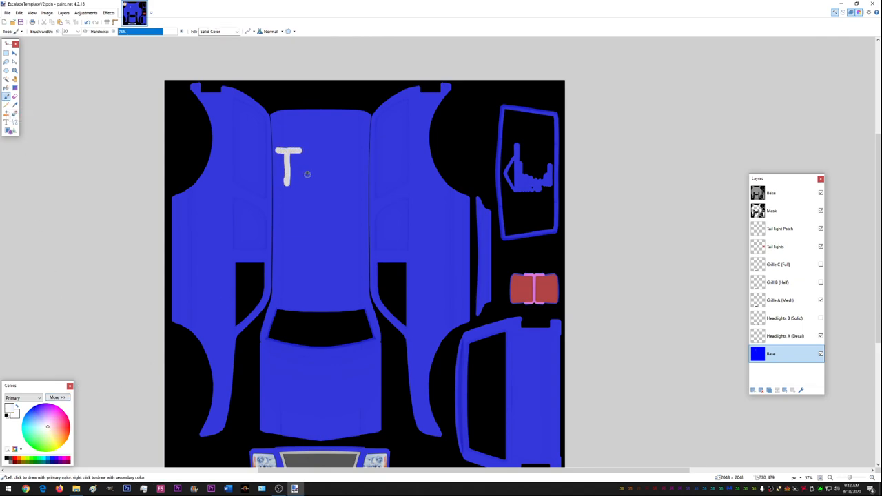
{"action": "type", "text": "e"}
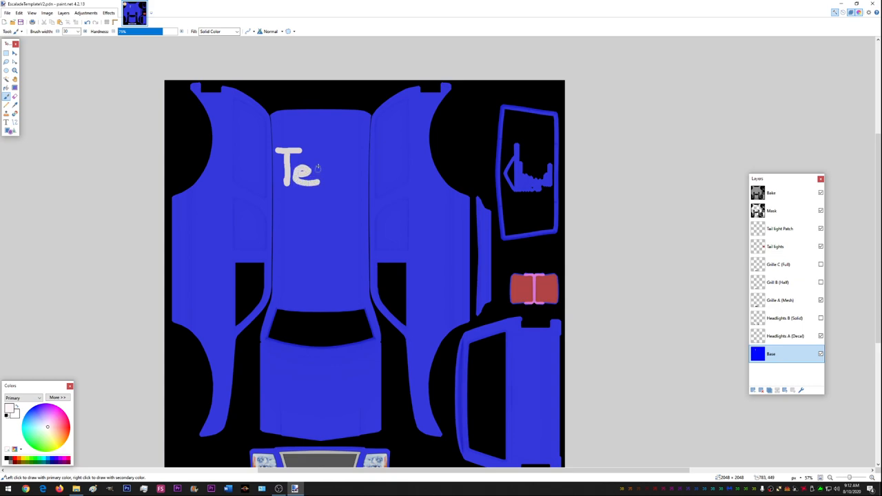
{"action": "type", "text": "s"}
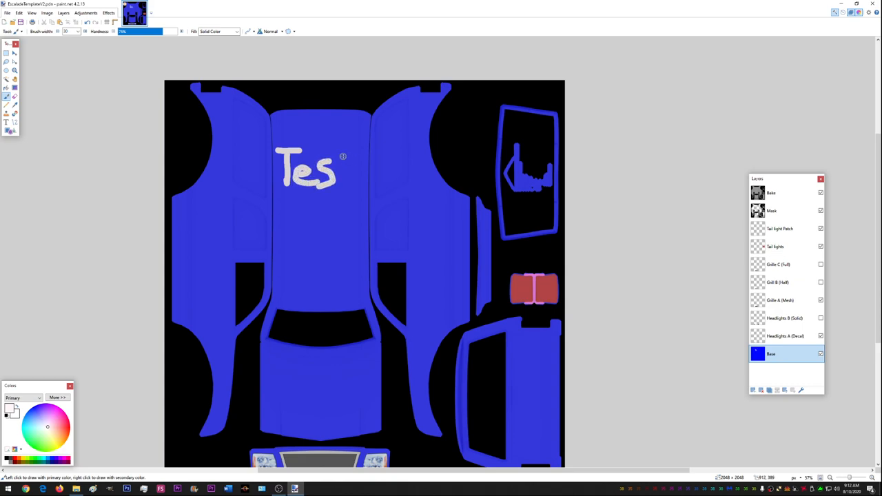
{"action": "type", "text": "t"}
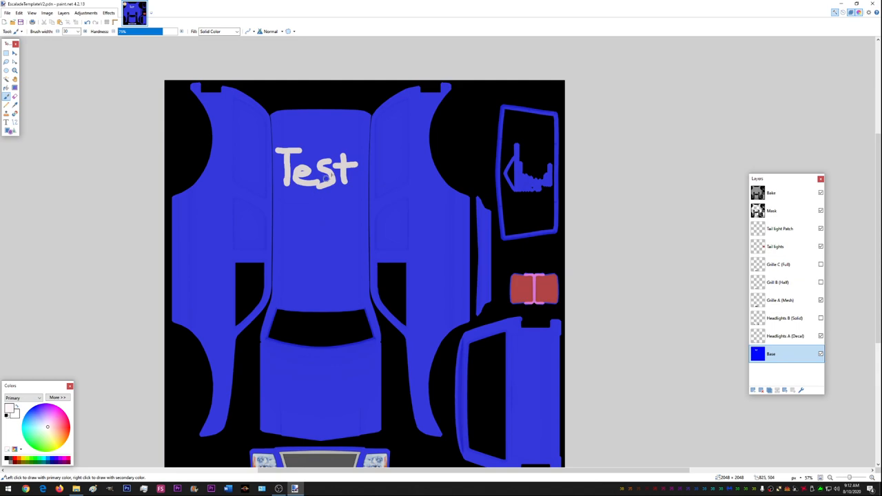
{"action": "mouse_move", "coordinate": [196, 240]}
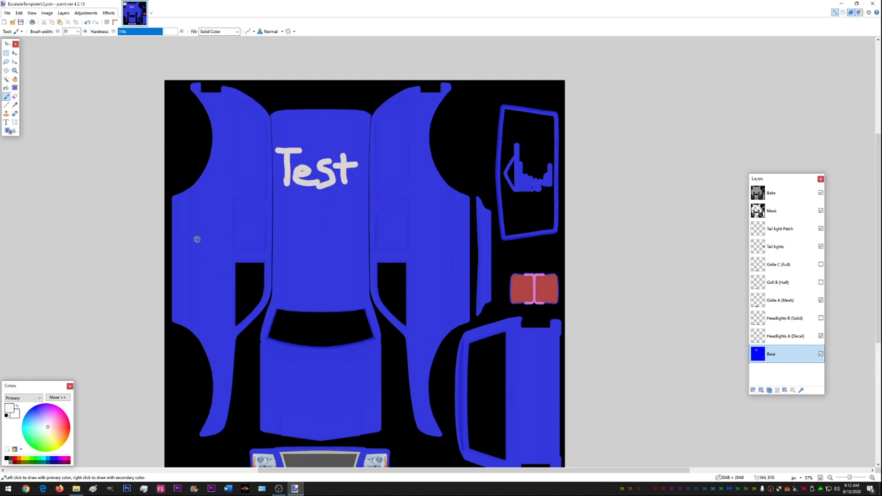
{"action": "mouse_move", "coordinate": [310, 231]}
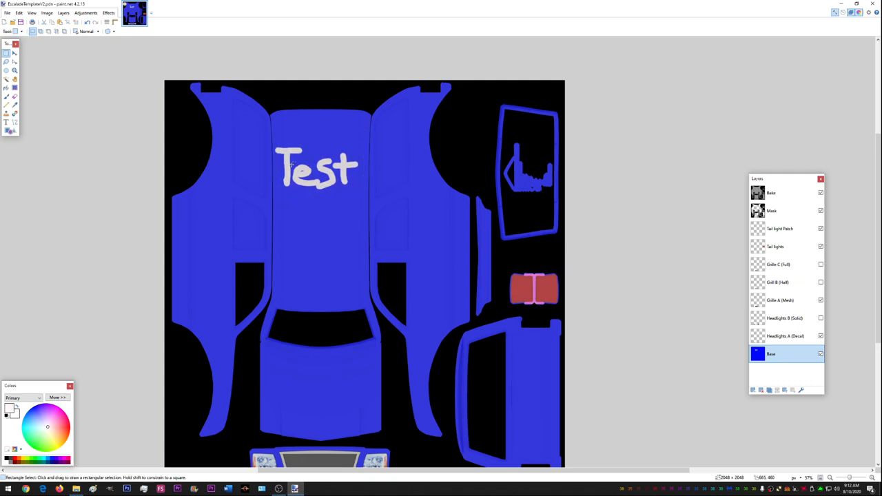
{"action": "left_click_drag", "start_coordinate": [273, 142], "coordinate": [367, 200]}
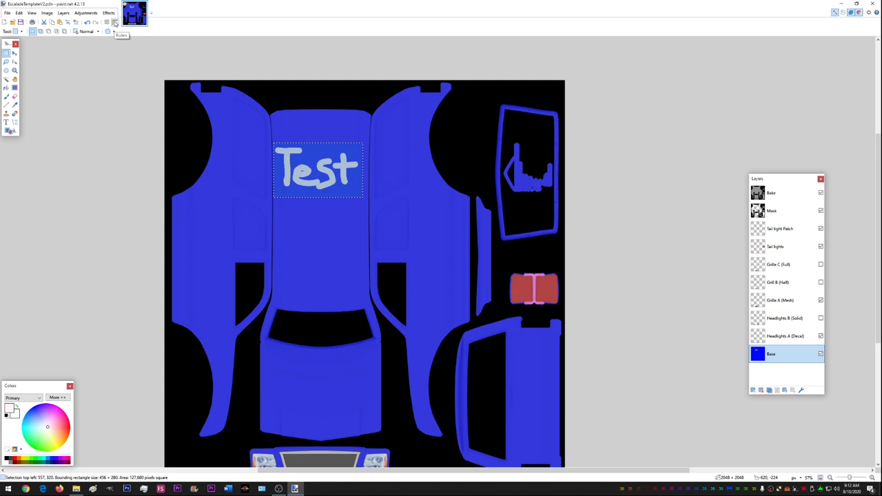
{"action": "left_click", "coordinate": [47, 12]}
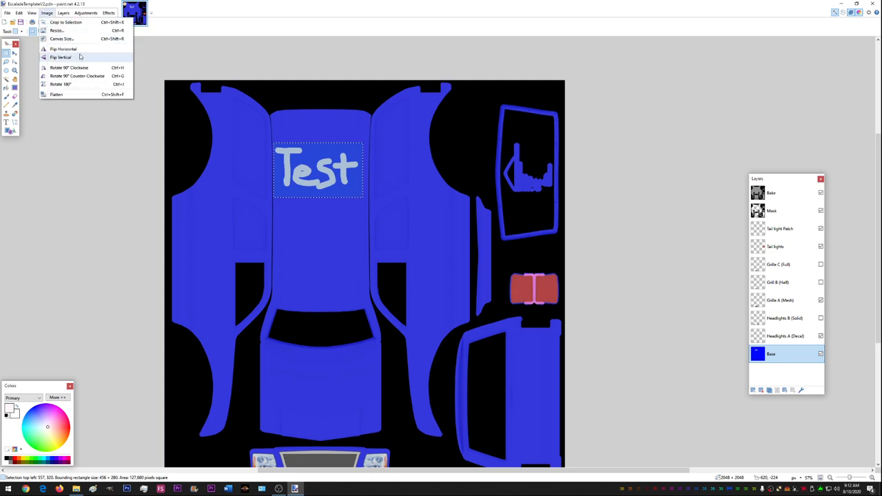
{"action": "left_click", "coordinate": [61, 56]}
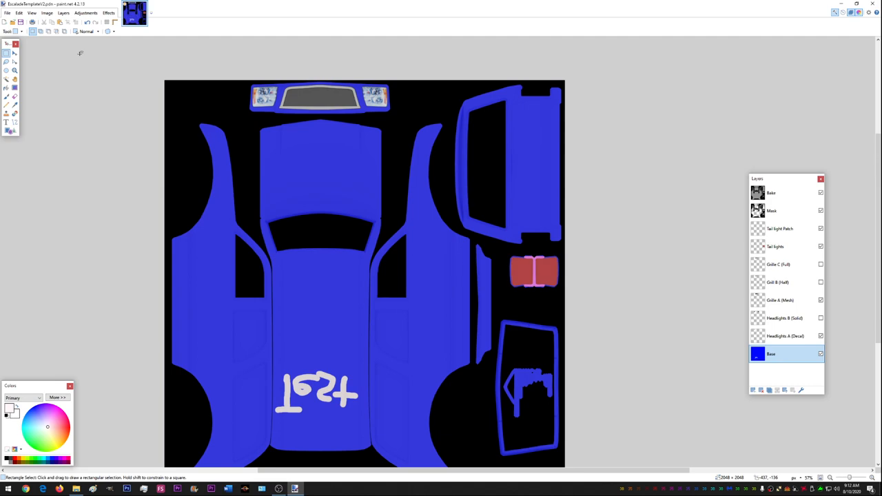
{"action": "left_click", "coordinate": [32, 12]}
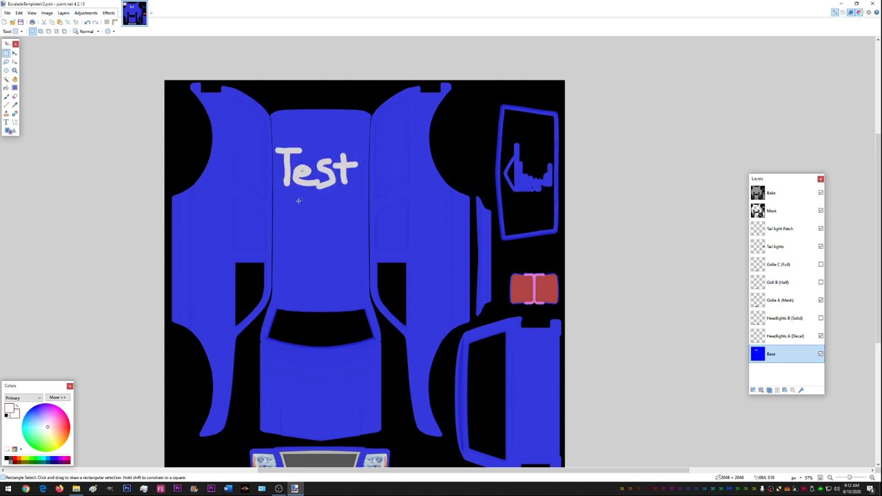
{"action": "mouse_move", "coordinate": [322, 142]}
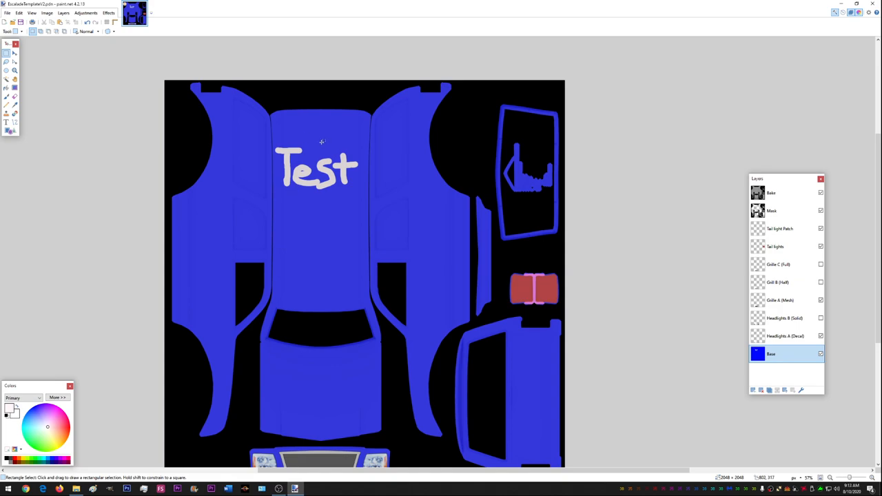
{"action": "mouse_move", "coordinate": [248, 182]}
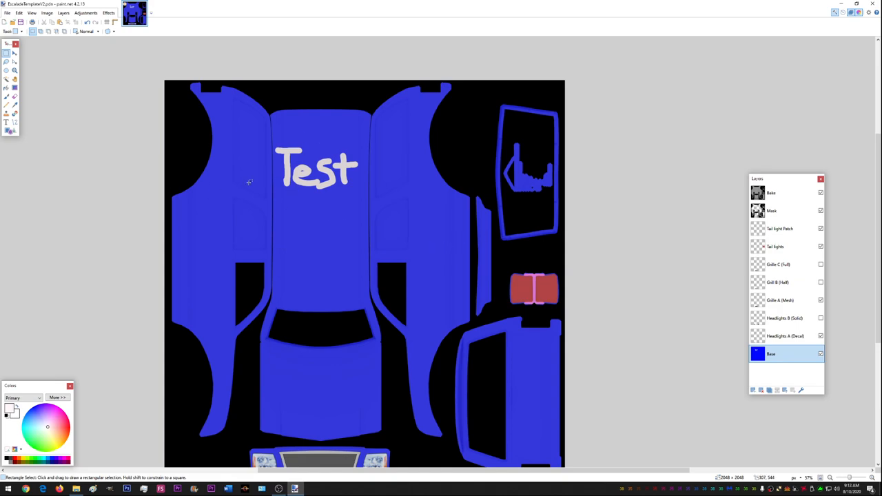
{"action": "mouse_move", "coordinate": [158, 102]}
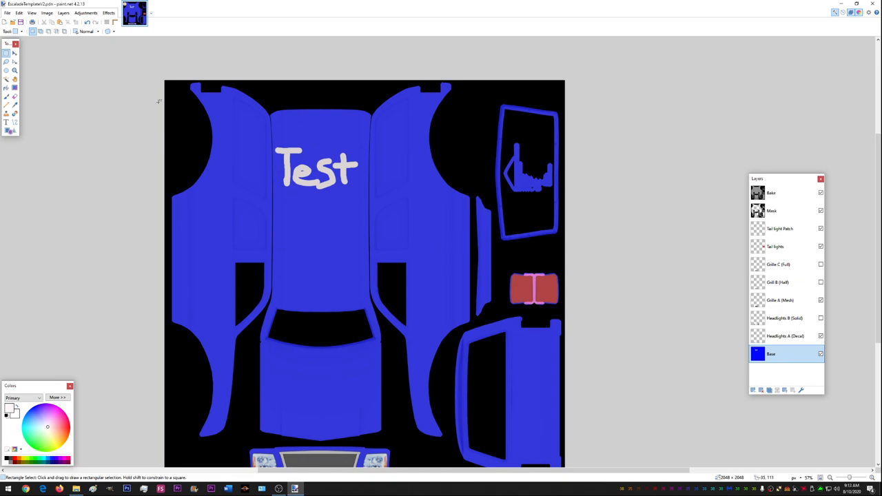
{"action": "mouse_move", "coordinate": [293, 228]}
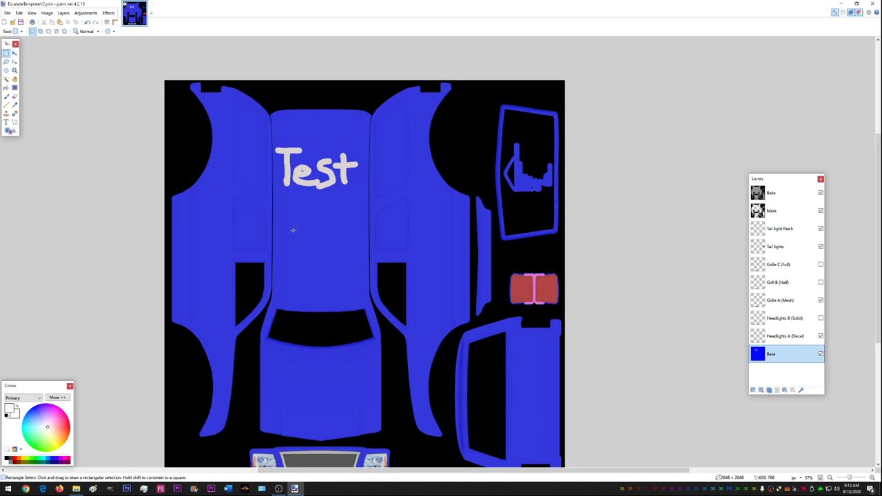
{"action": "scroll", "scroll_direction": "down", "scroll_amount": 3}
{"action": "type", "text": "amazingtr"}
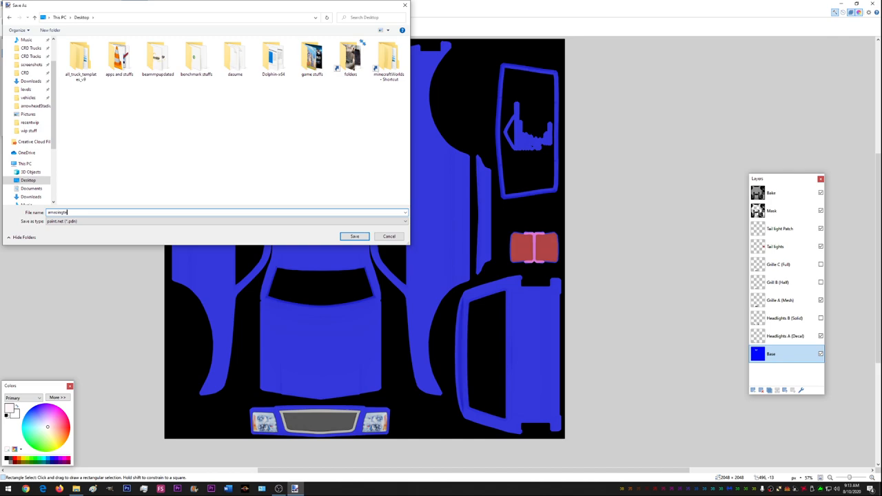
Step: Name the file 'testskin' and choose the Desktop as the save location
{"action": "type", "text": "testskin"}
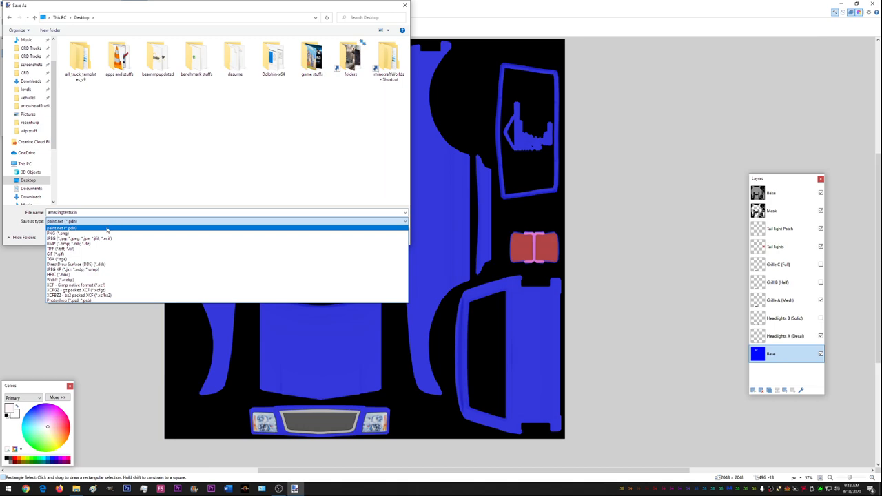
{"action": "left_click", "coordinate": [58, 233]}
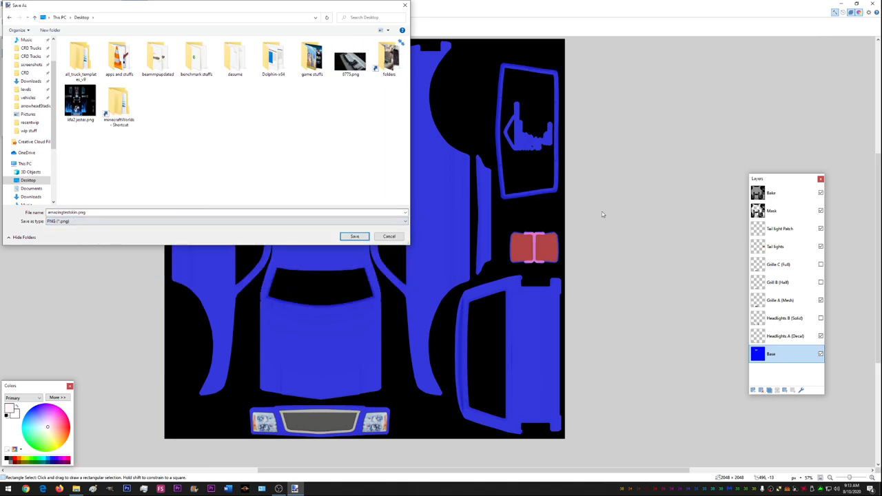
{"action": "mouse_move", "coordinate": [850, 288]}
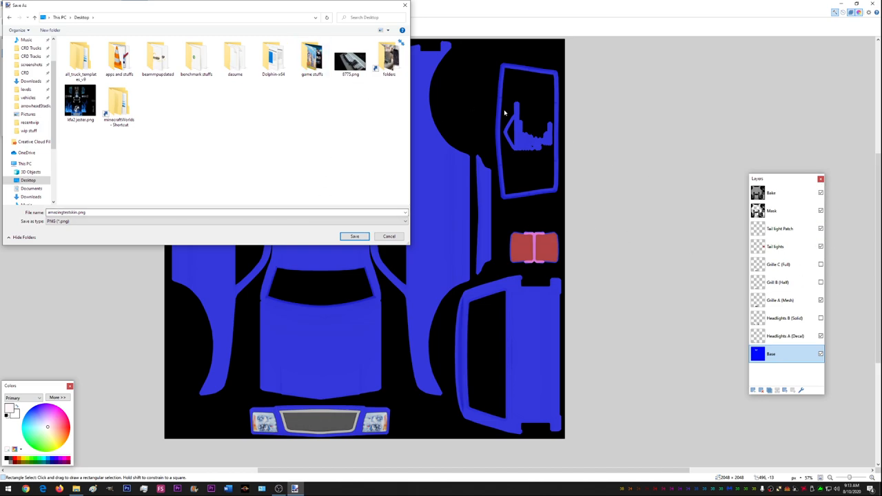
{"action": "mouse_move", "coordinate": [114, 204]}
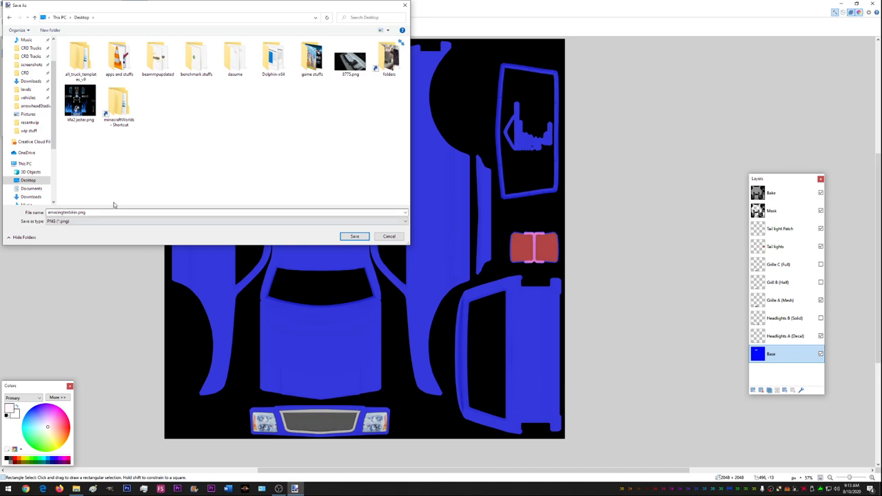
{"action": "mouse_move", "coordinate": [705, 222]}
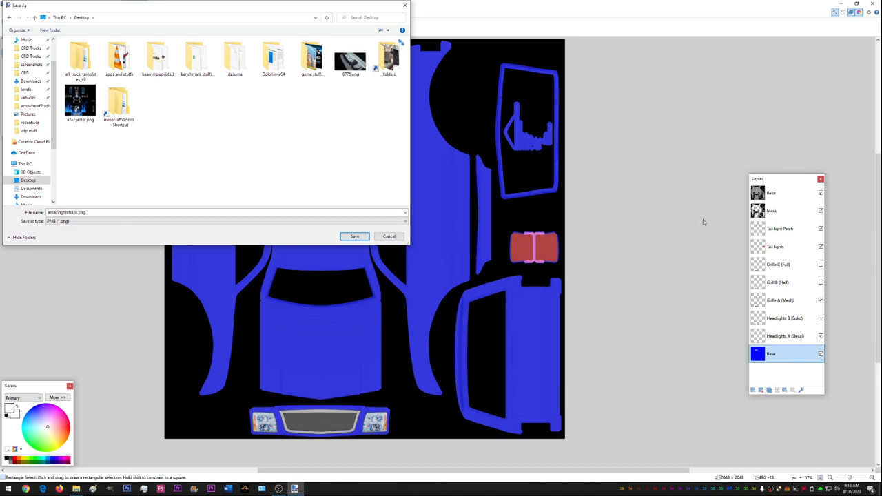
{"action": "mouse_move", "coordinate": [775, 218]}
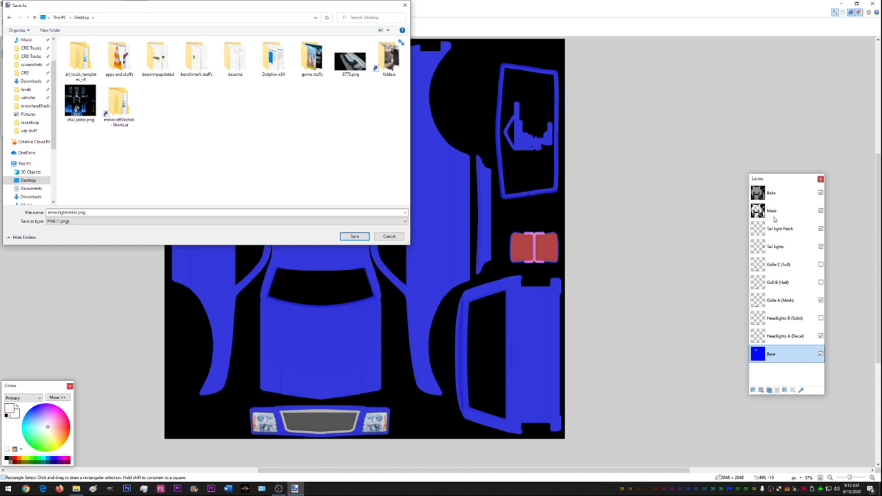
{"action": "mouse_move", "coordinate": [784, 242]}
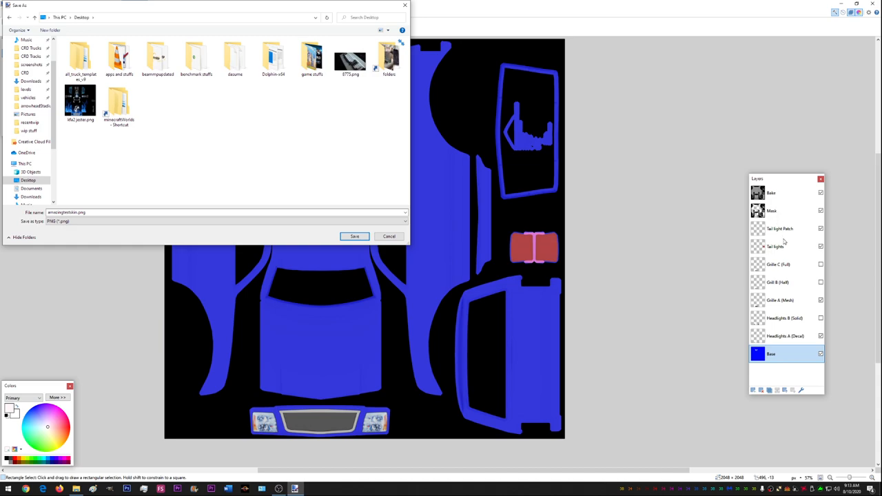
{"action": "mouse_move", "coordinate": [667, 289]}
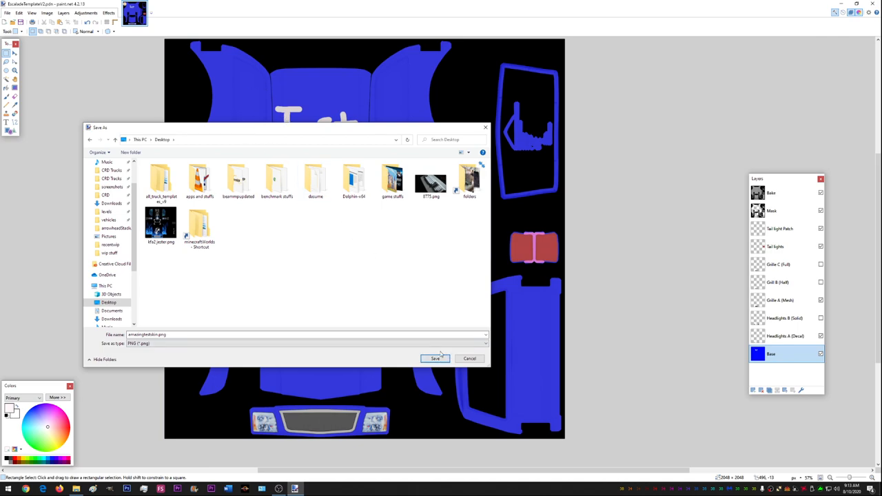
Step: Save the file and set the PNG Bit Depth to 32 bit in Save Configuration
{"action": "left_click", "coordinate": [435, 359]}
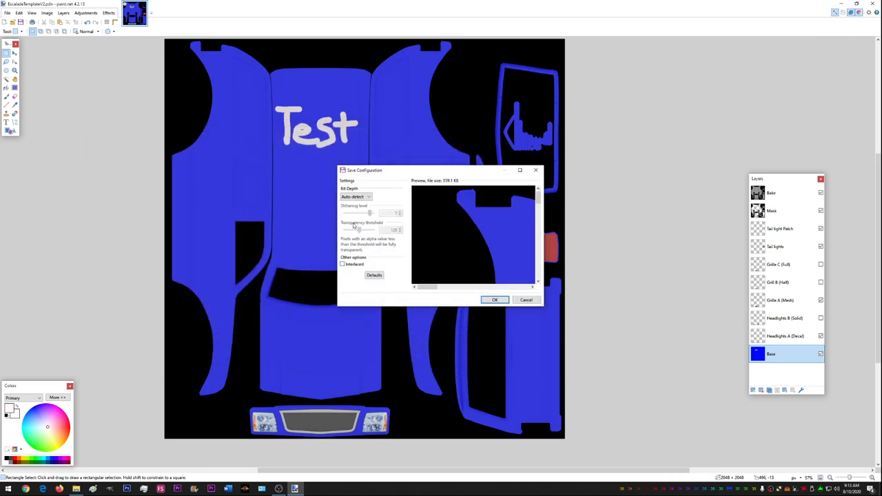
{"action": "left_click", "coordinate": [356, 196]}
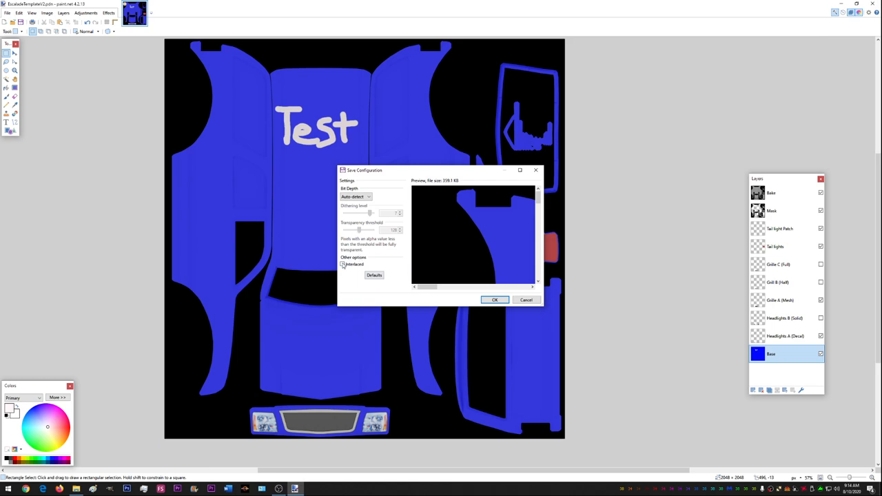
{"action": "left_click", "coordinate": [342, 265]}
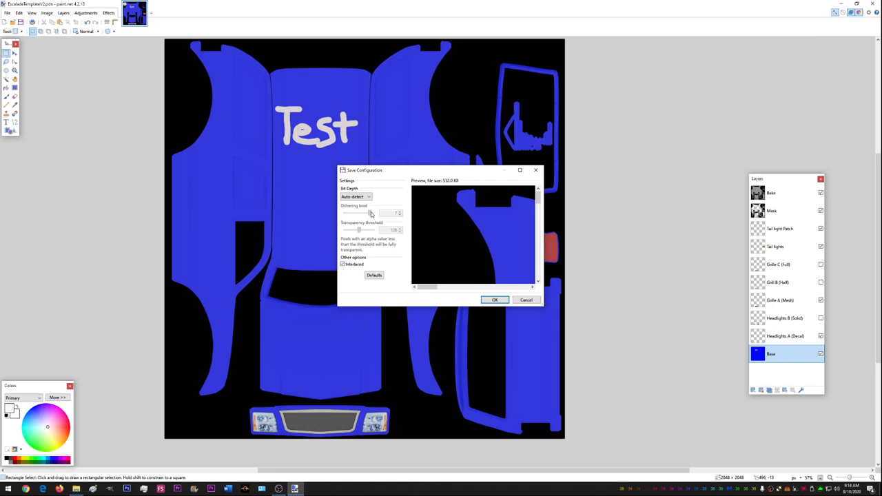
{"action": "left_click", "coordinate": [356, 197]}
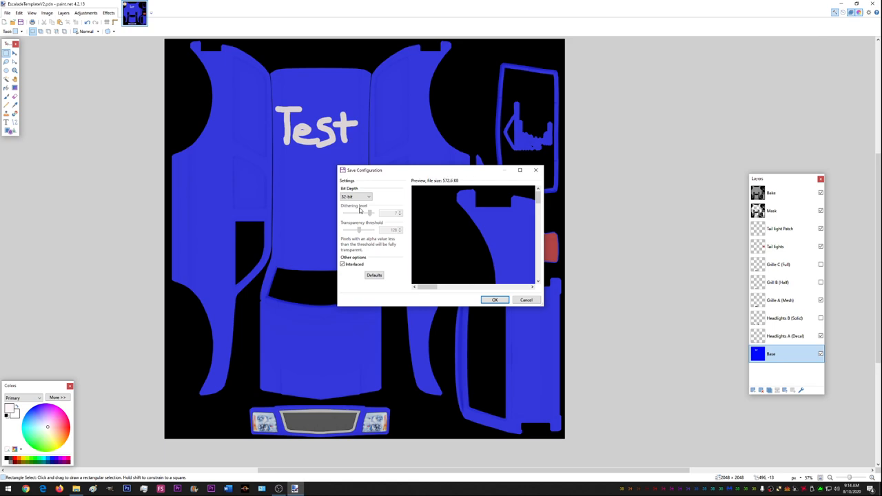
{"action": "left_click", "coordinate": [368, 196]}
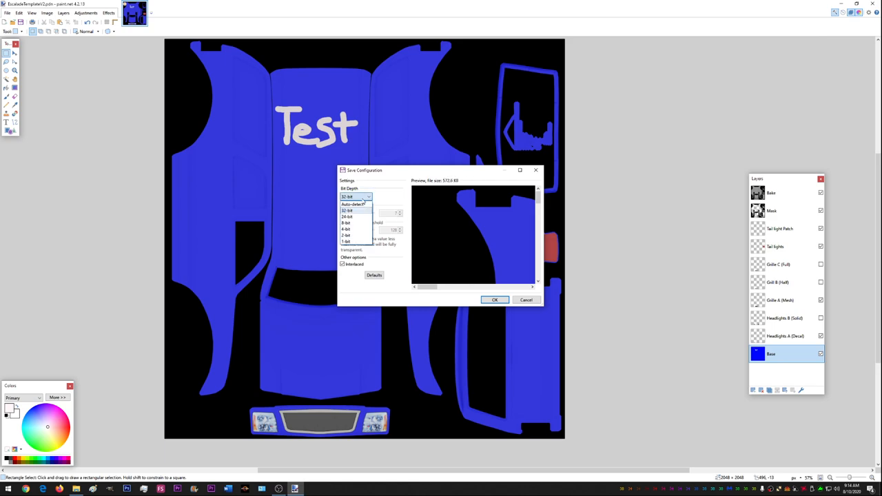
{"action": "left_click", "coordinate": [348, 196]}
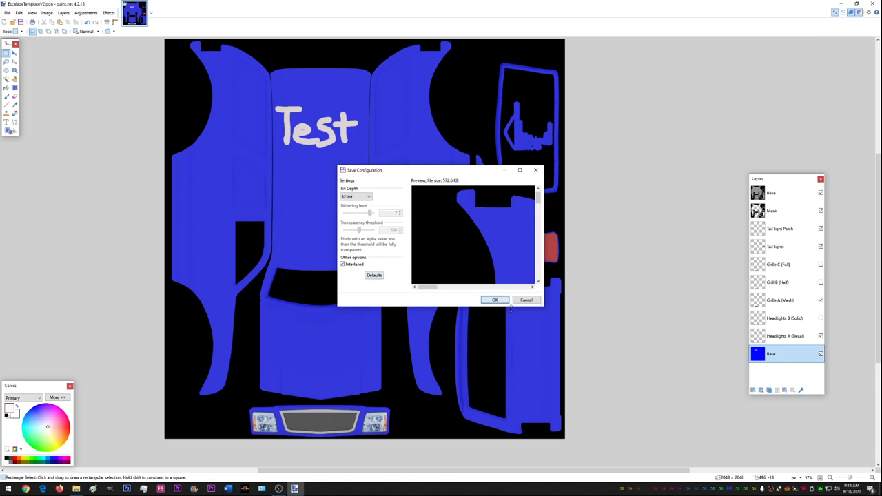
Step: Confirm the PNG settings and flatten all layers to finish saving
{"action": "left_click_drag", "start_coordinate": [428, 287], "coordinate": [482, 287]}
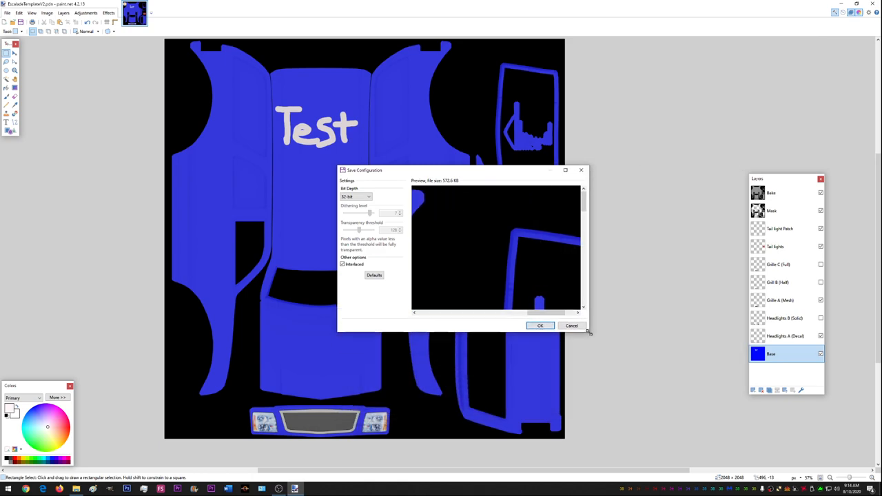
{"action": "left_click", "coordinate": [540, 326]}
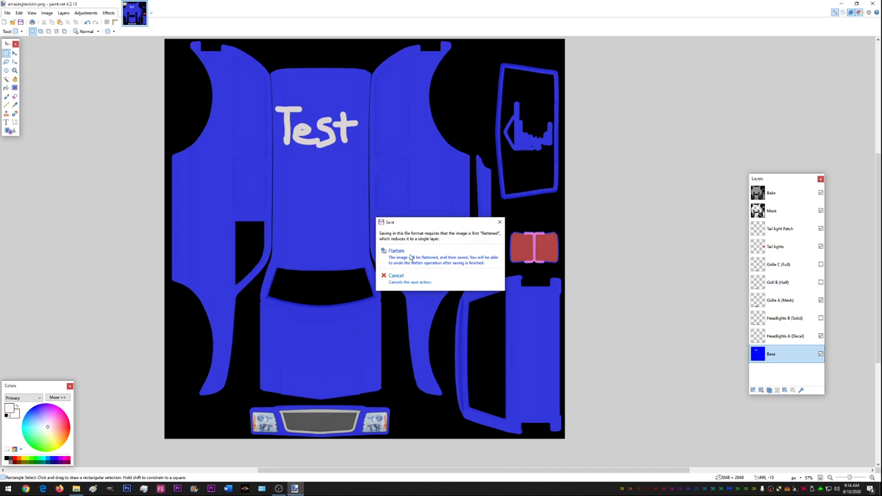
{"action": "left_click", "coordinate": [397, 251]}
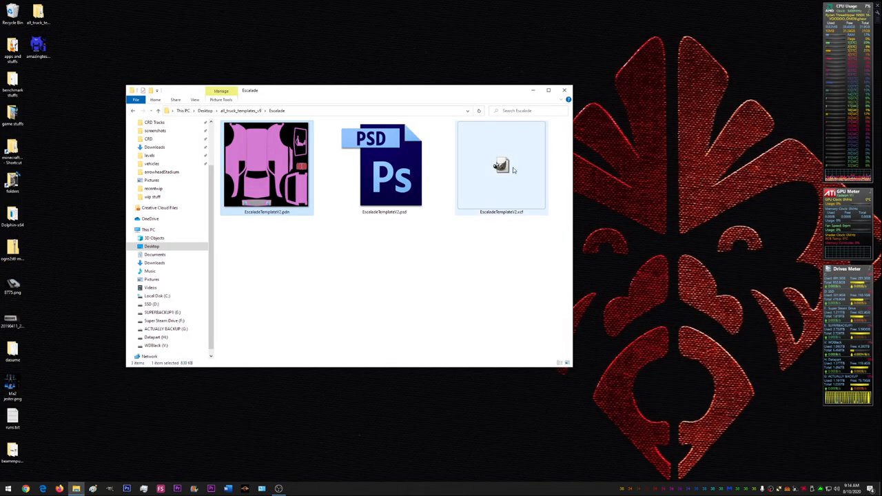
Step: Close the template folder window and drag the saved PNG icon to a new spot on the desktop
{"action": "left_click", "coordinate": [565, 91]}
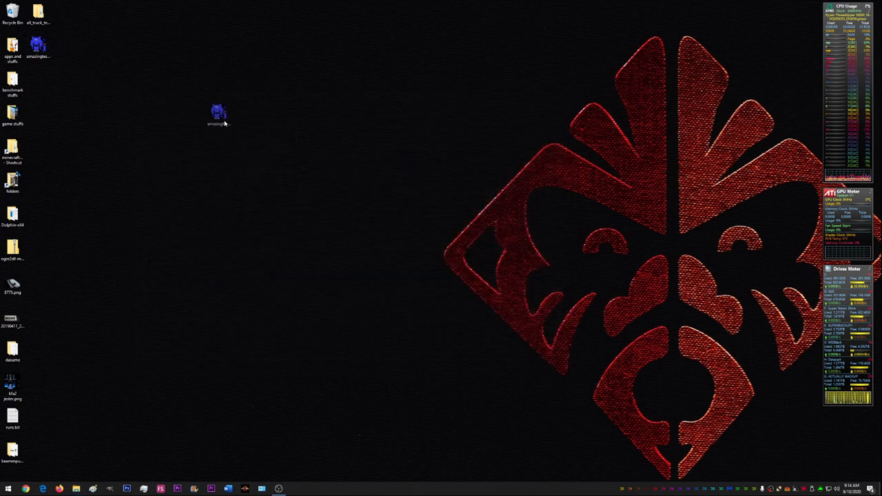
{"action": "left_click_drag", "start_coordinate": [217, 113], "coordinate": [140, 218]}
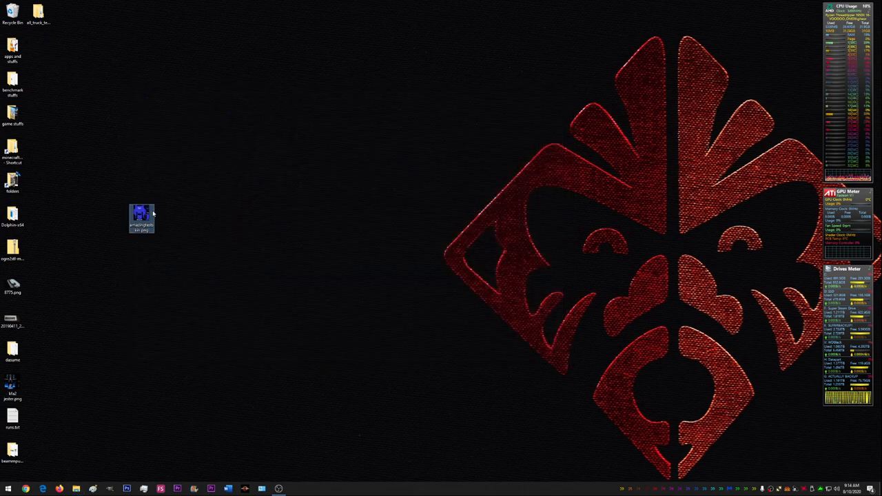
{"action": "mouse_move", "coordinate": [140, 218]}
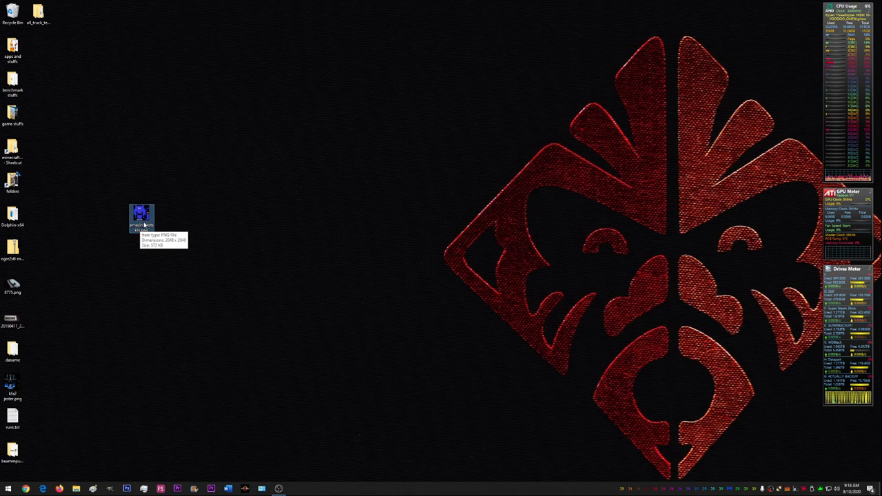
{"action": "mouse_move", "coordinate": [86, 380]}
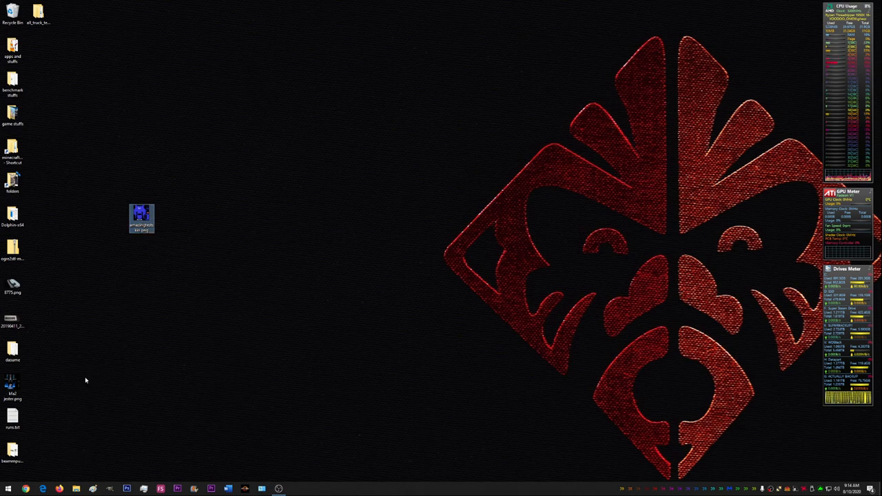
{"action": "mouse_move", "coordinate": [118, 369]}
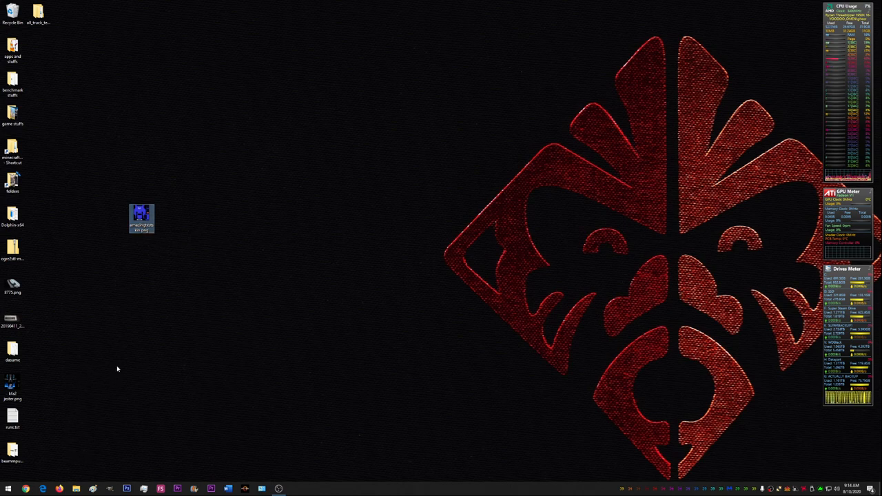
{"action": "left_click_drag", "start_coordinate": [141, 218], "coordinate": [223, 186]}
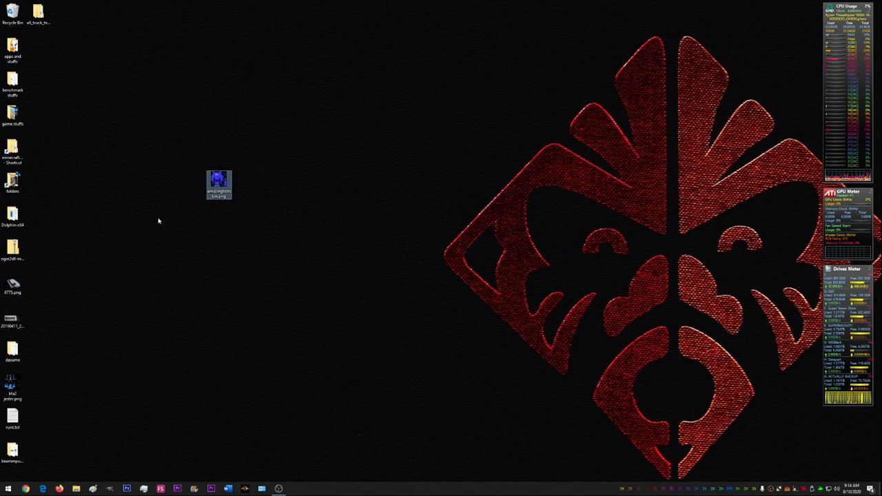
{"action": "mouse_move", "coordinate": [135, 179]}
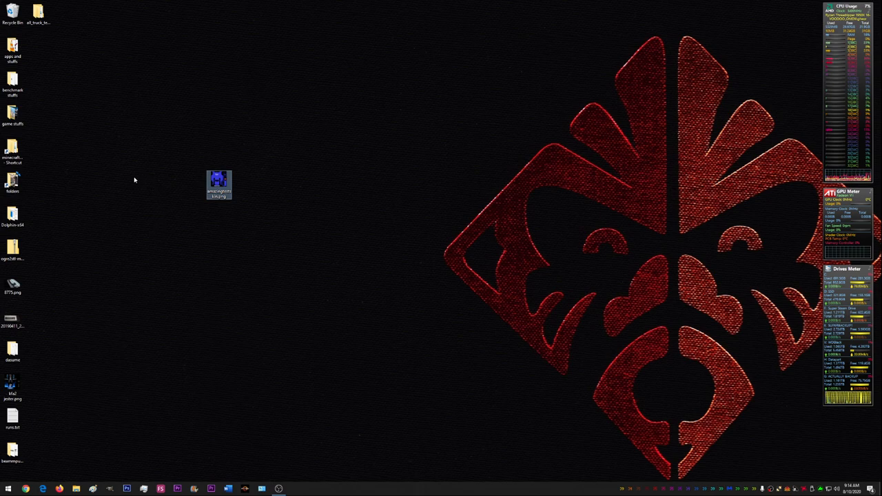
{"action": "mouse_move", "coordinate": [143, 186]}
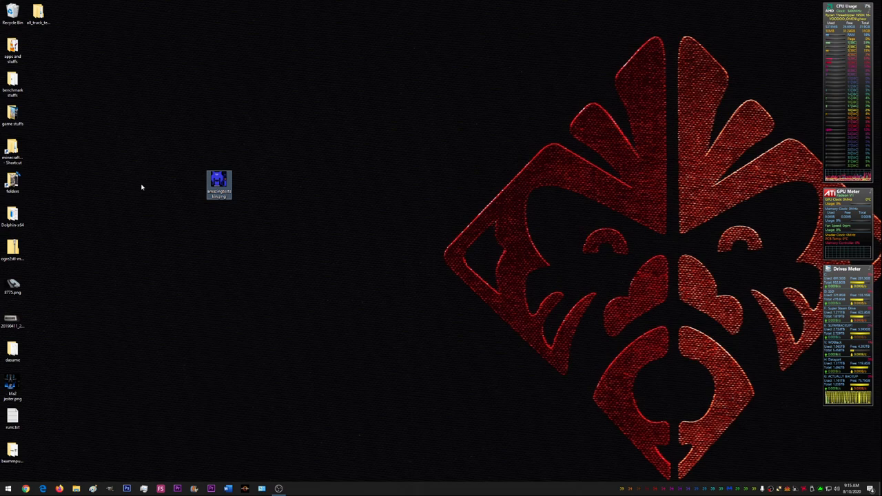
{"action": "mouse_move", "coordinate": [140, 188]}
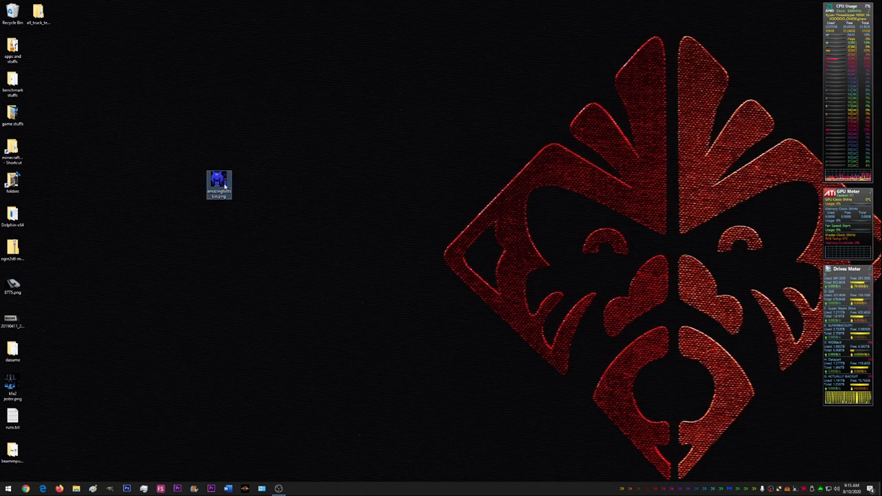
Step: Open the saved skin PNG in Photos and maximize the viewer window
{"action": "double_click", "coordinate": [217, 180]}
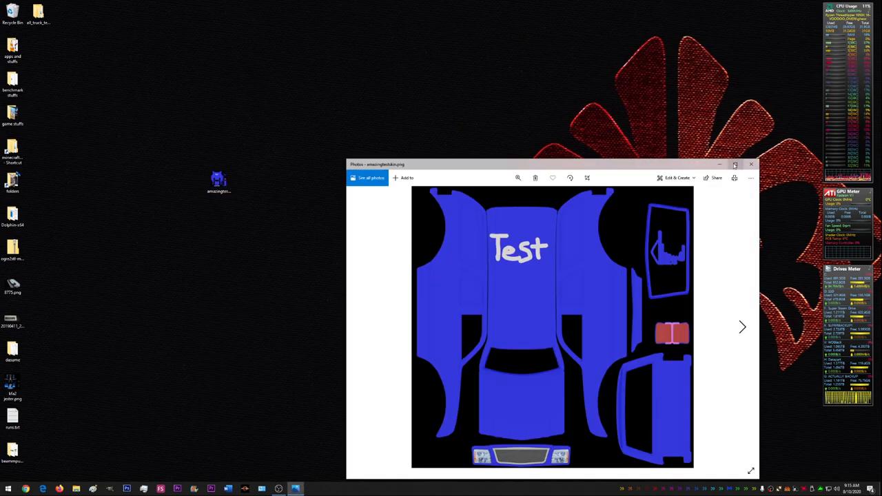
{"action": "left_click", "coordinate": [734, 164]}
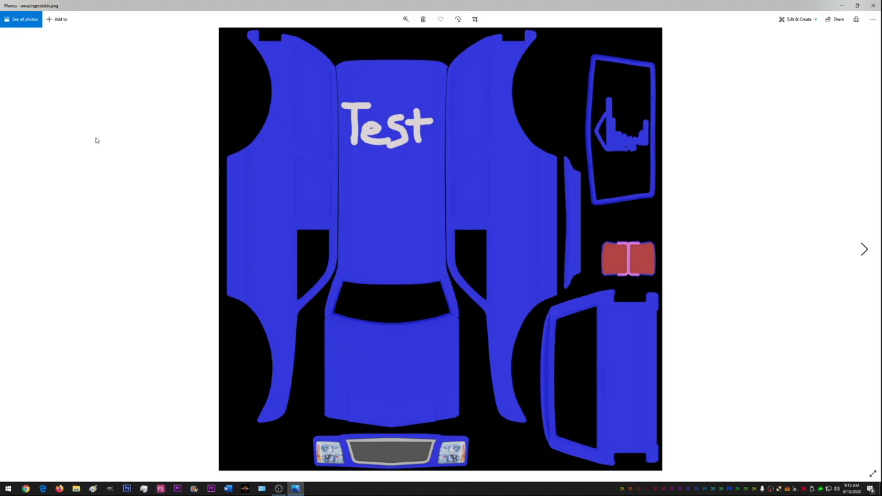
{"action": "mouse_move", "coordinate": [99, 157]}
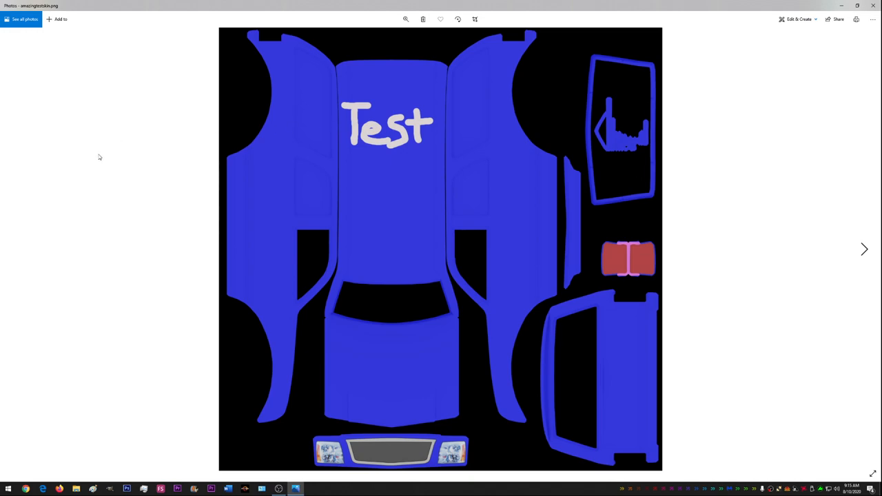